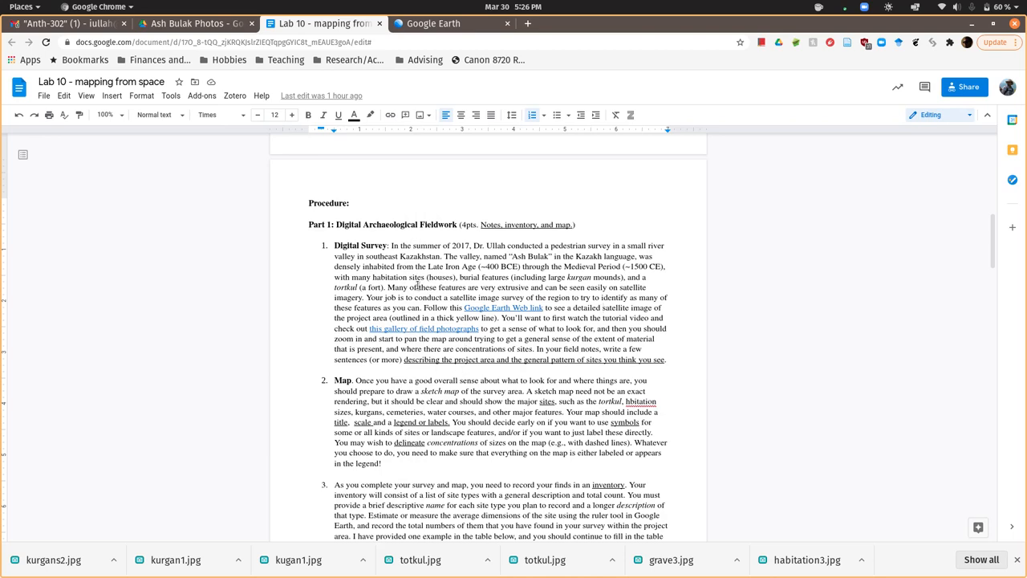
# Open the Ash Bulak Mapping Exercise project from the doc and zoom around the Survey Area outline.
pyautogui.scroll(-3)
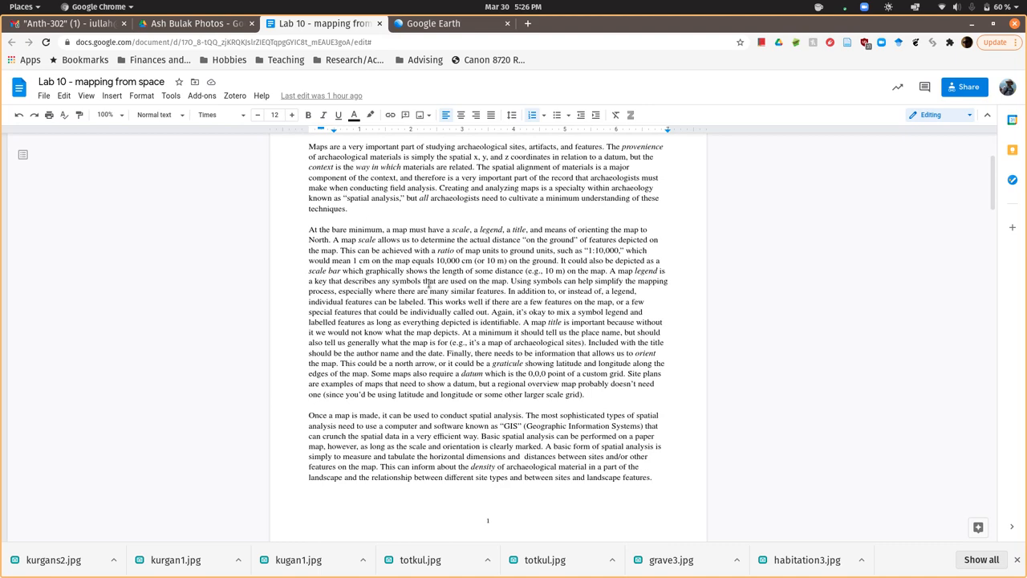
pyautogui.scroll(-3)
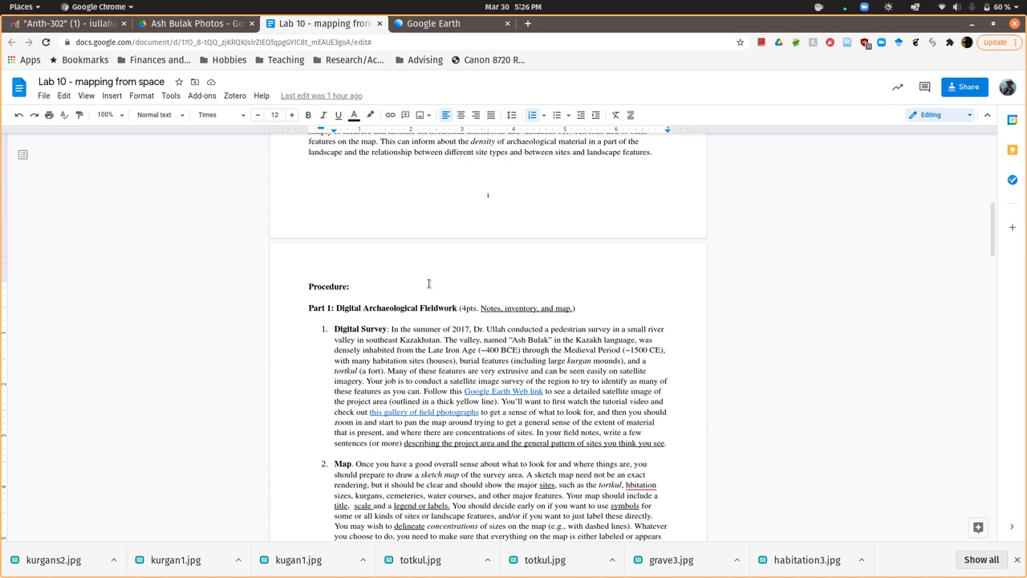
pyautogui.scroll(-3)
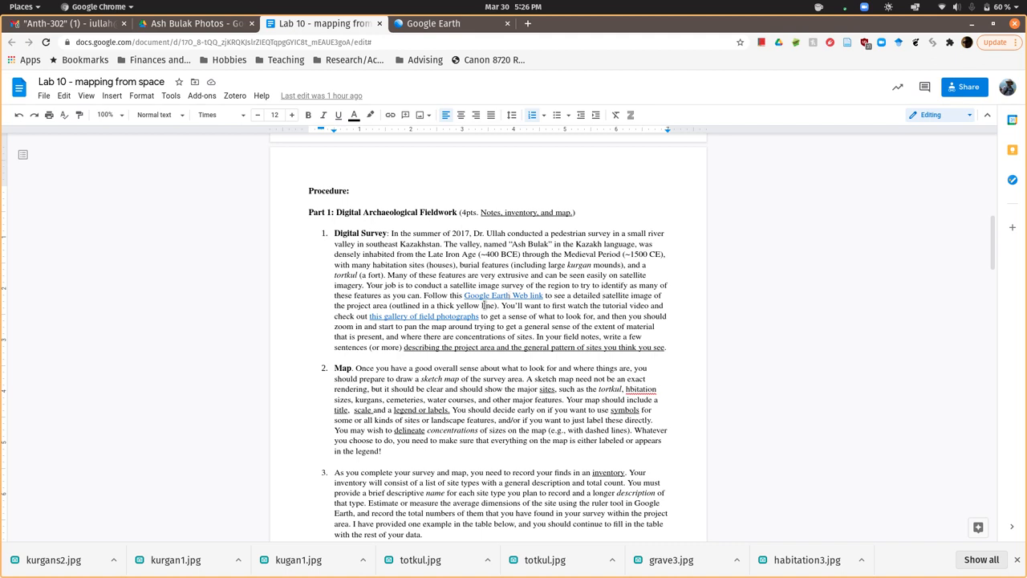
pyautogui.moveTo(503, 296)
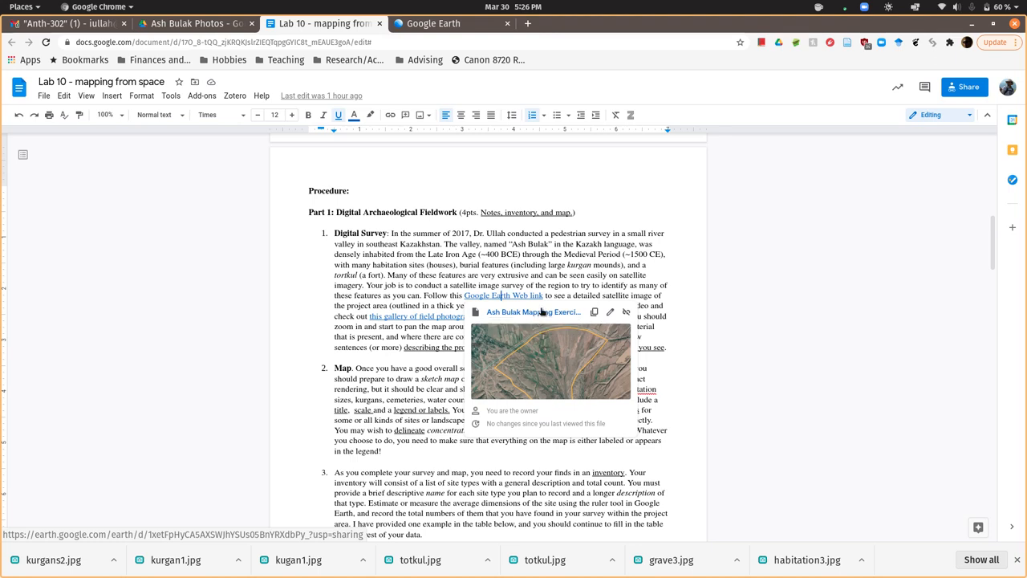
pyautogui.click(433, 23)
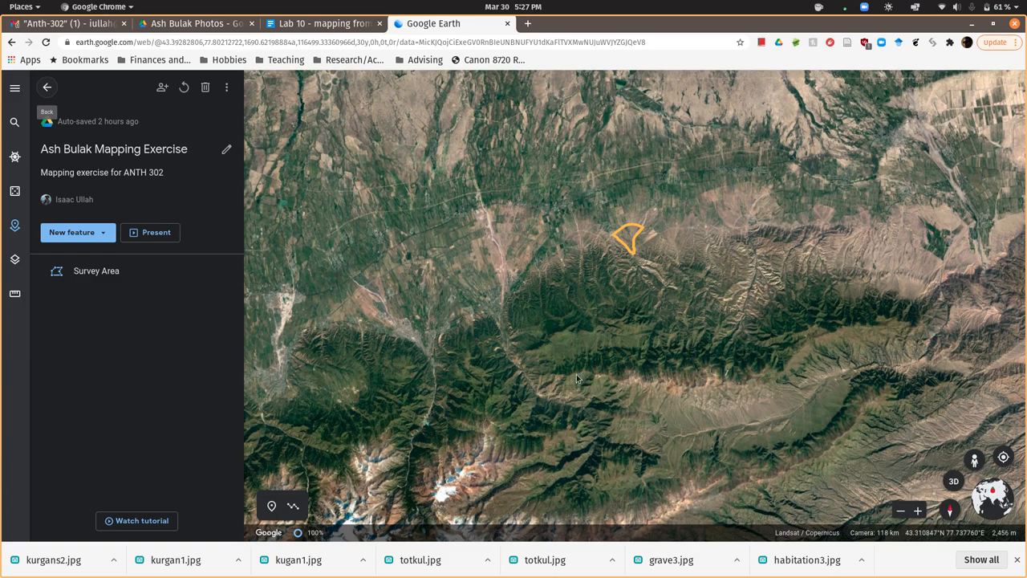
pyautogui.moveTo(631, 365)
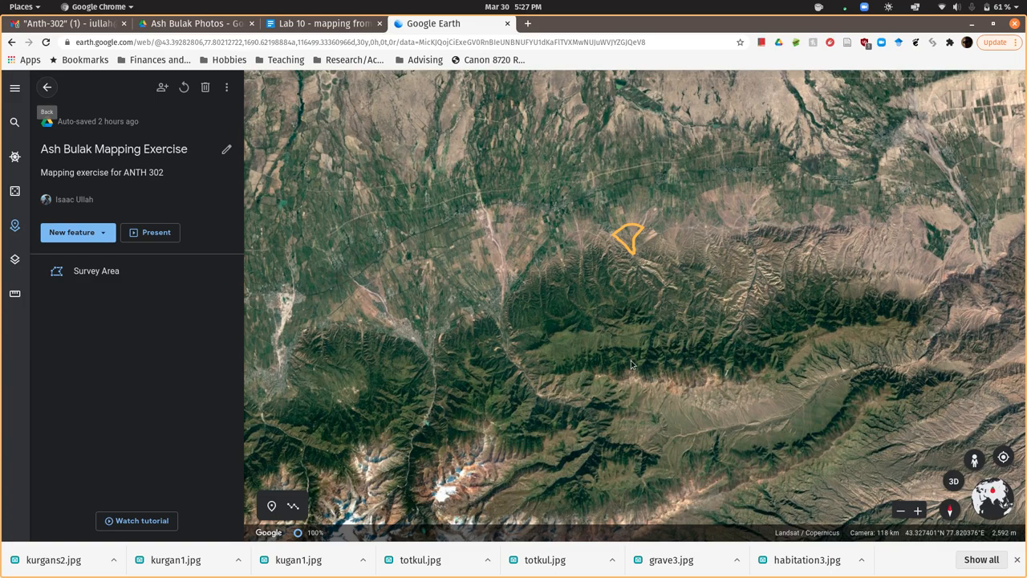
pyautogui.scroll(-3)
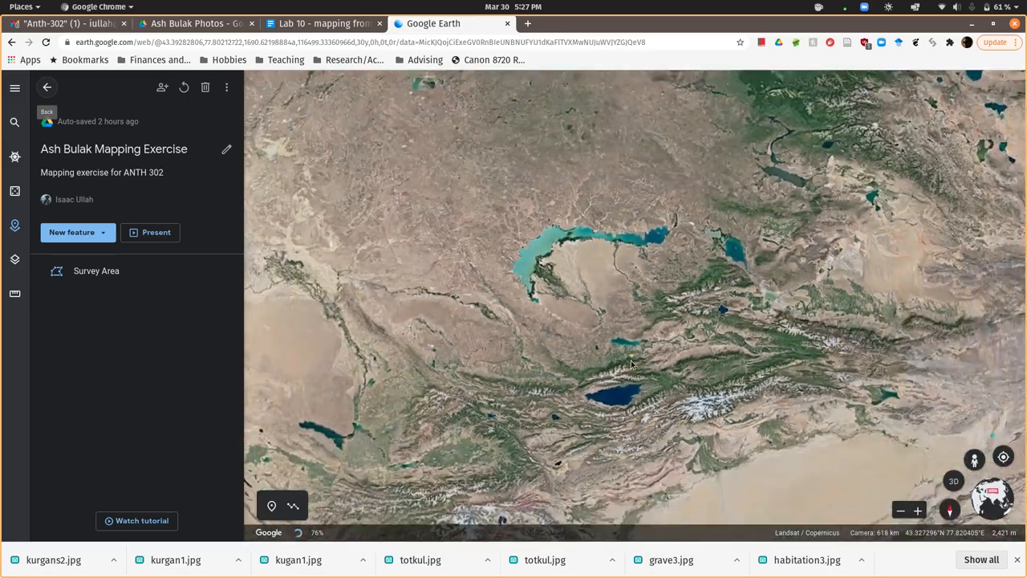
pyautogui.scroll(-3)
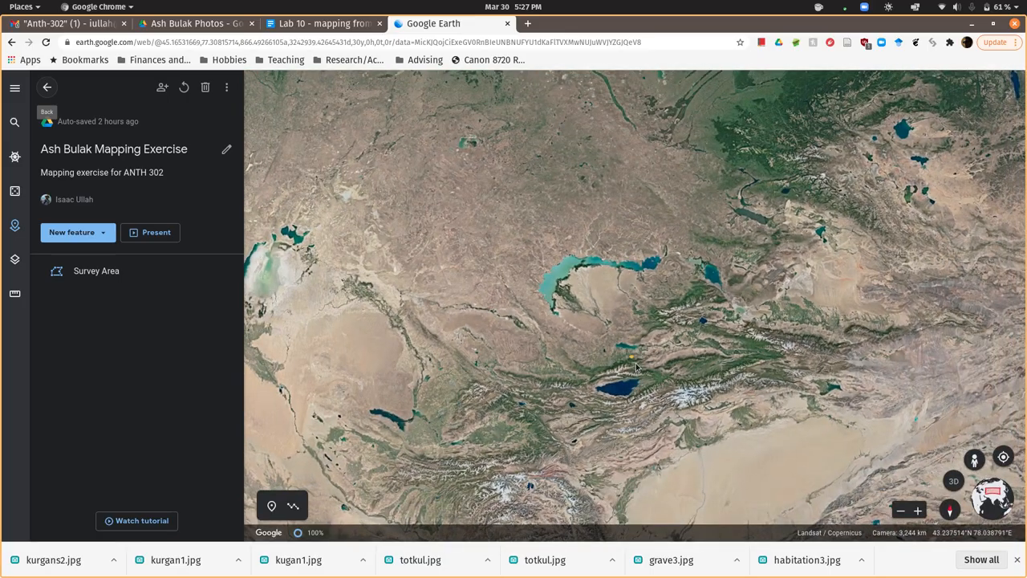
pyautogui.scroll(-3)
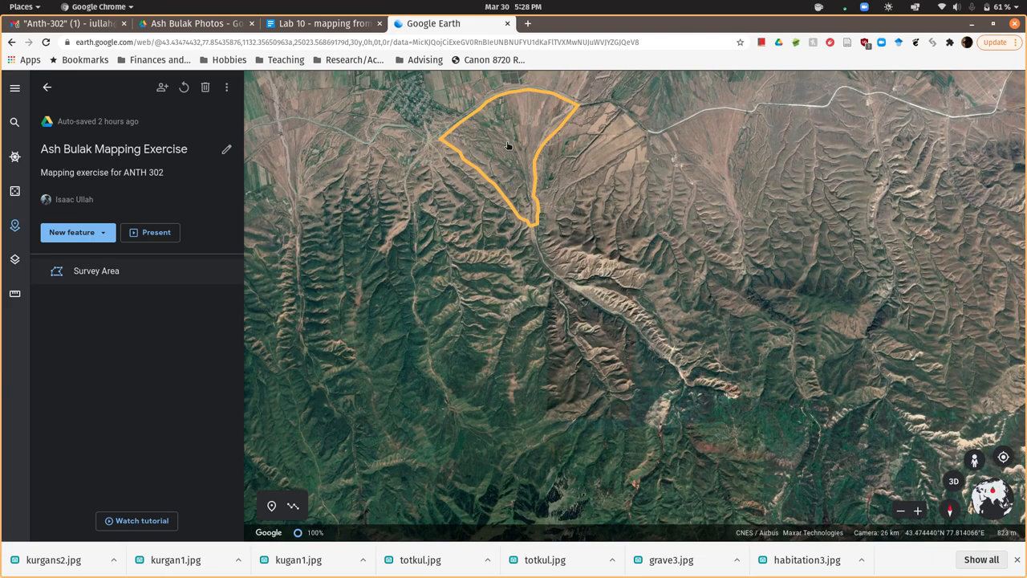
# Pan the map to centre the yellow Survey Area polygon and move toward the square enclosure.
pyautogui.moveTo(508, 146); pyautogui.dragTo(605, 295)
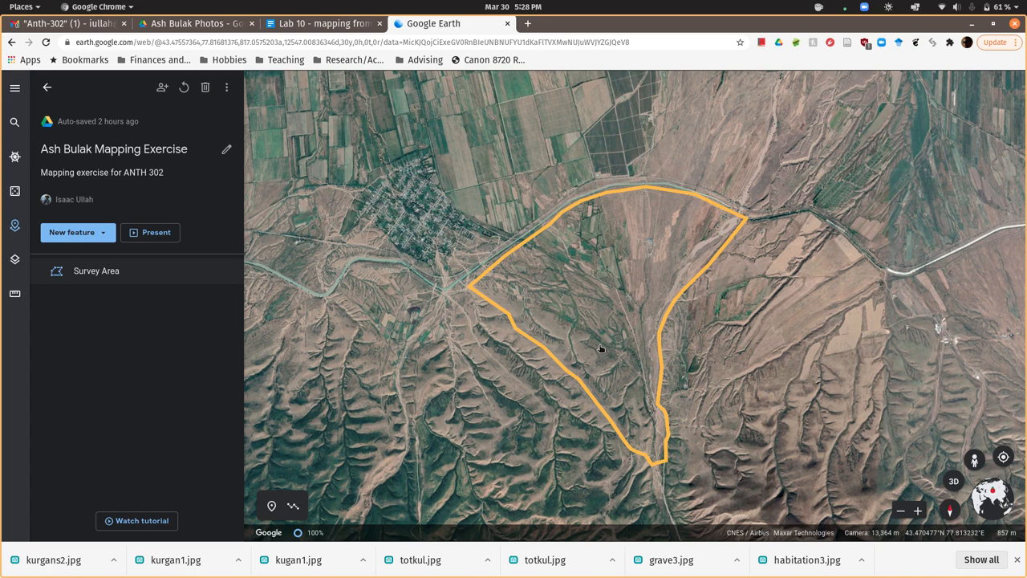
pyautogui.moveTo(612, 392)
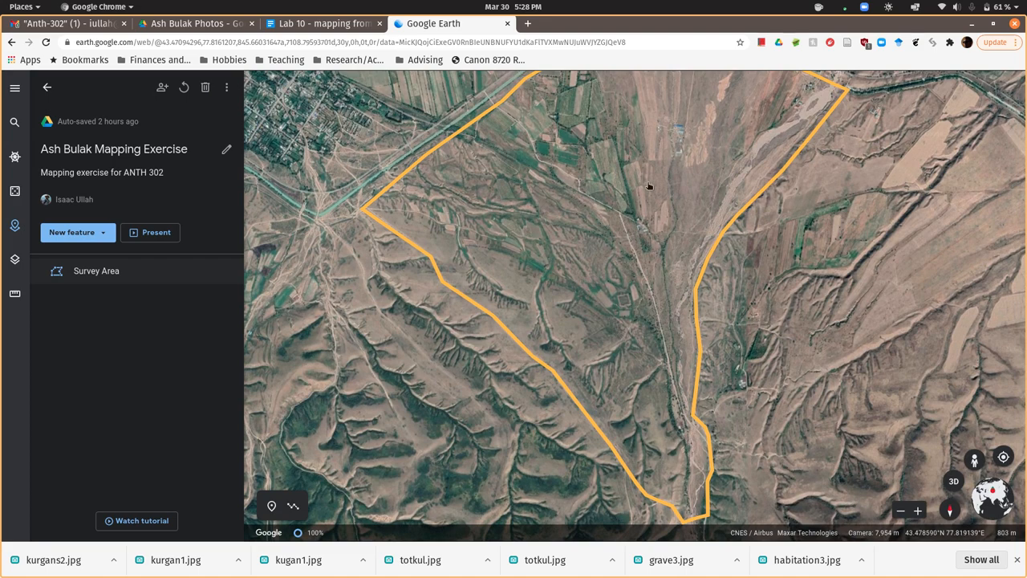
pyautogui.moveTo(648, 186); pyautogui.dragTo(530, 183)
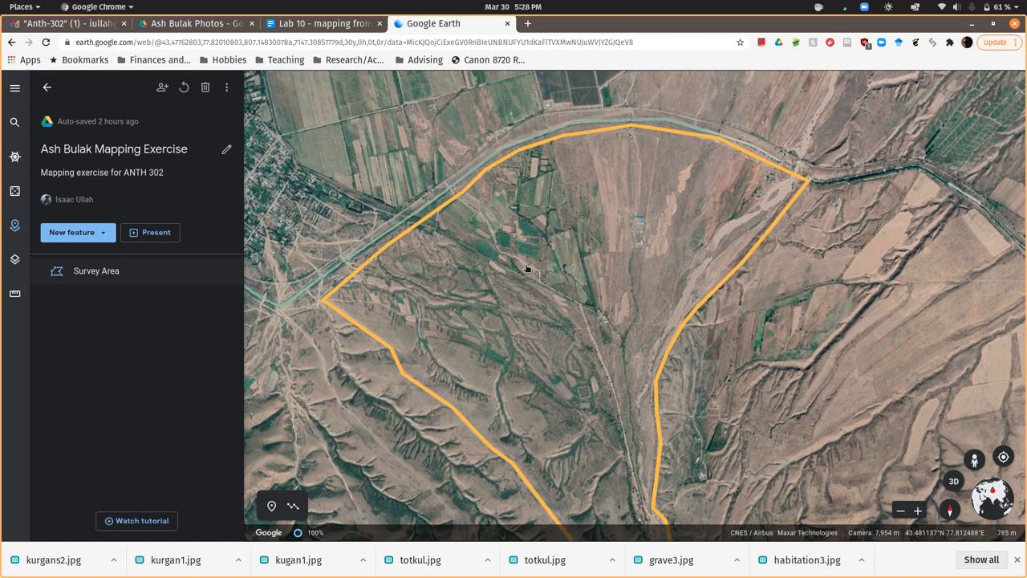
pyautogui.moveTo(527, 269); pyautogui.dragTo(646, 223)
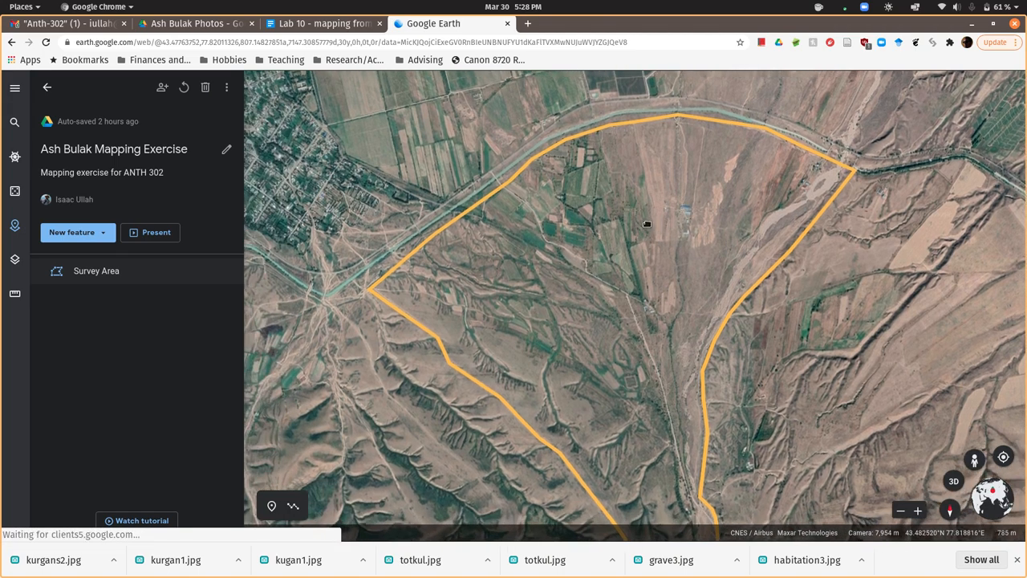
pyautogui.moveTo(647, 225); pyautogui.dragTo(683, 319)
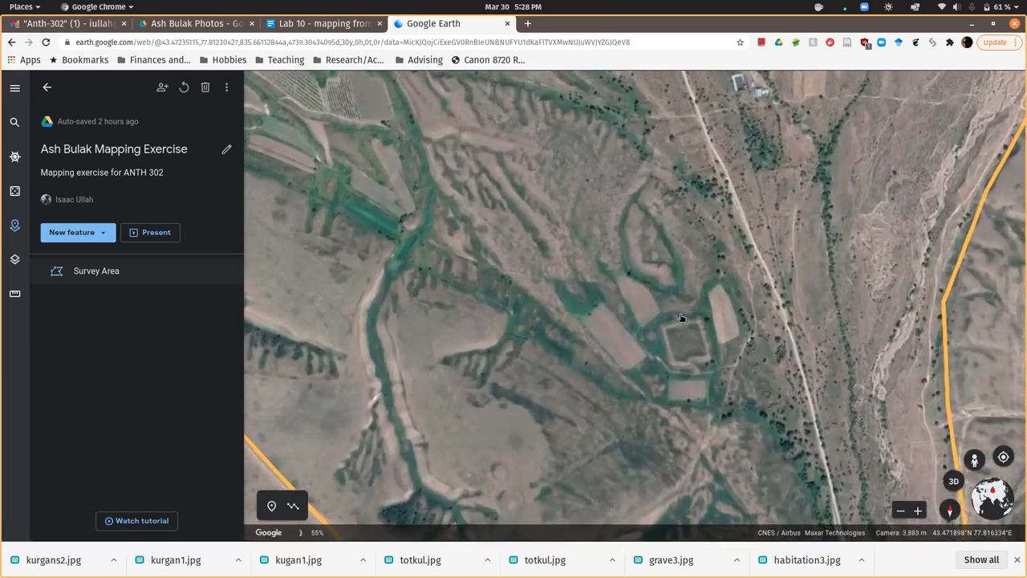
# Zoom in onto the square earthen enclosure inside the survey area.
pyautogui.scroll(3)
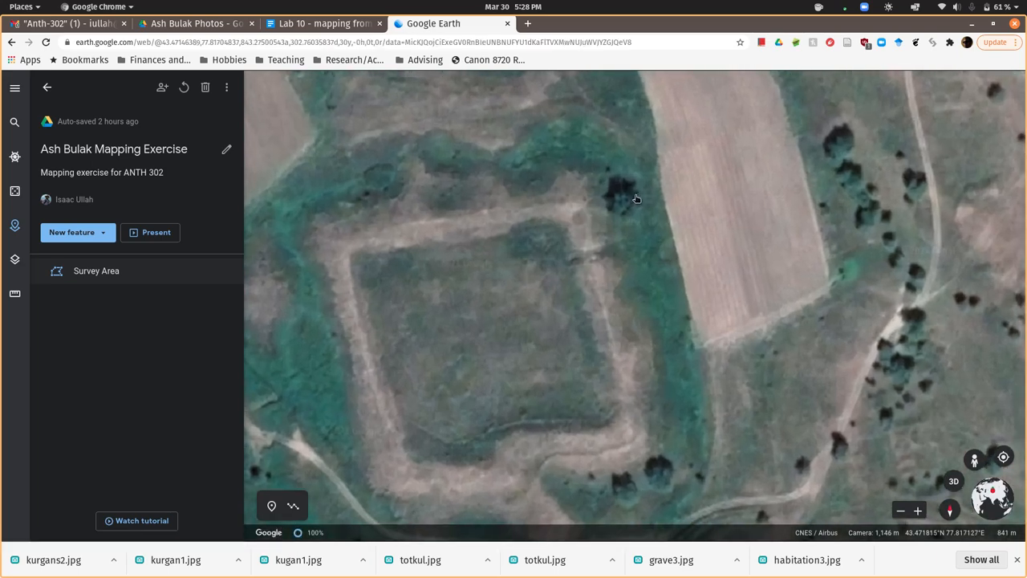
pyautogui.moveTo(744, 201)
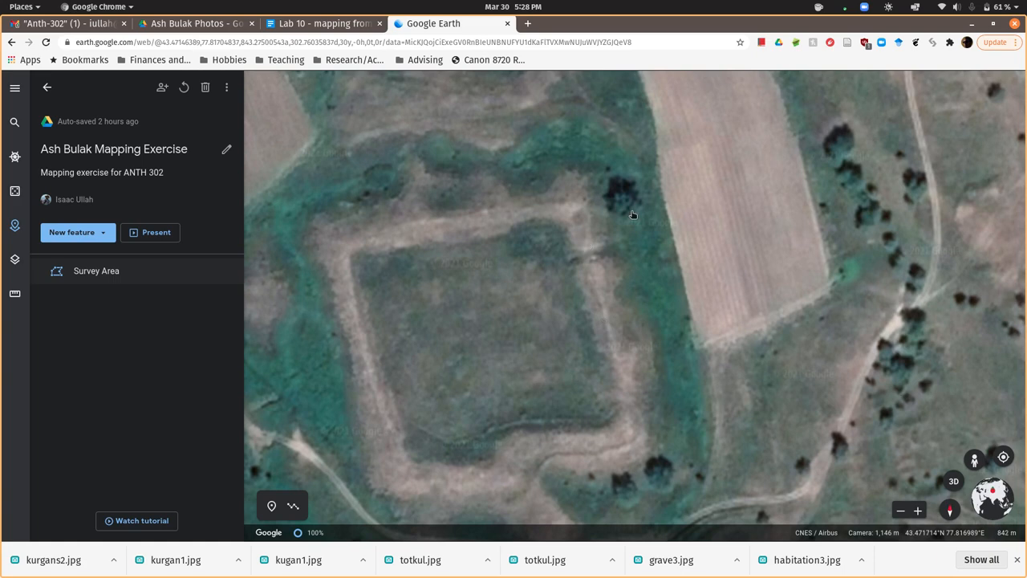
pyautogui.moveTo(465, 287)
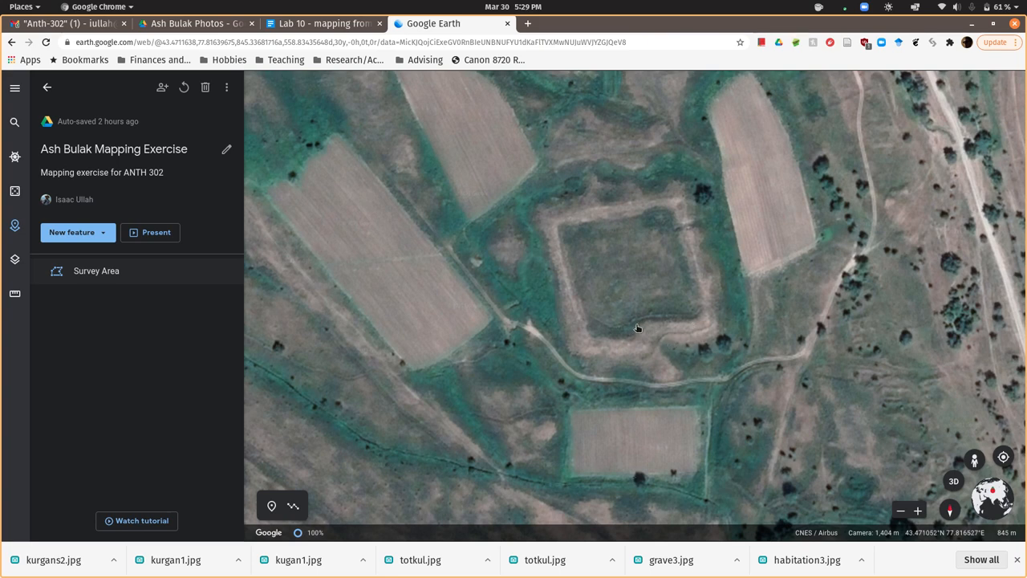
pyautogui.moveTo(549, 223)
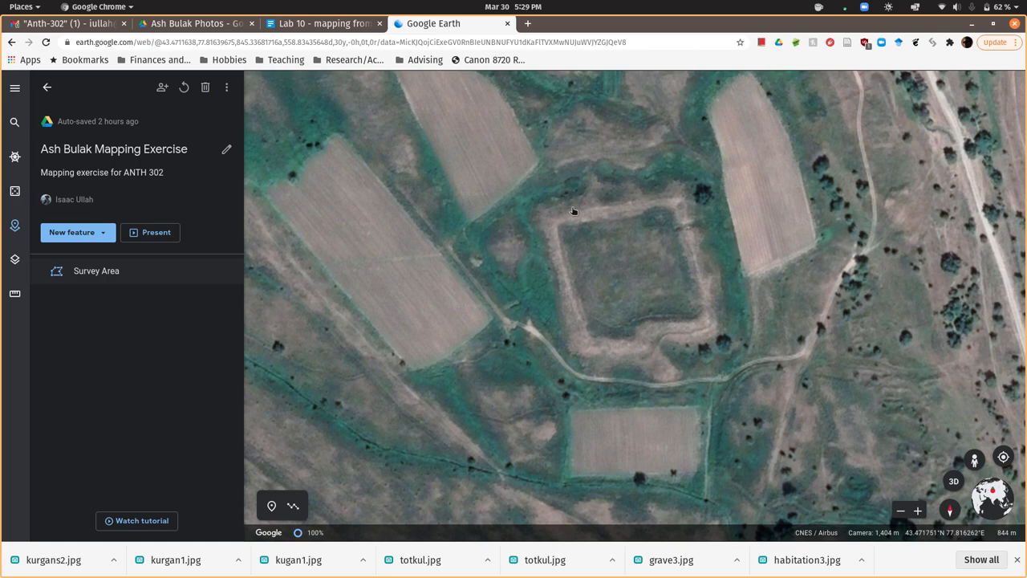
pyautogui.moveTo(711, 253)
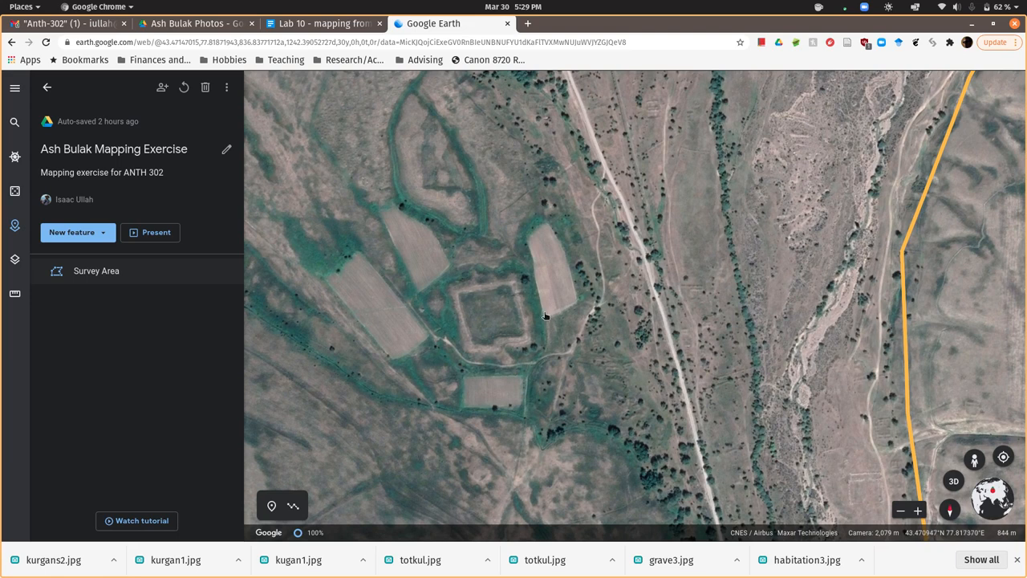
pyautogui.moveTo(590, 360)
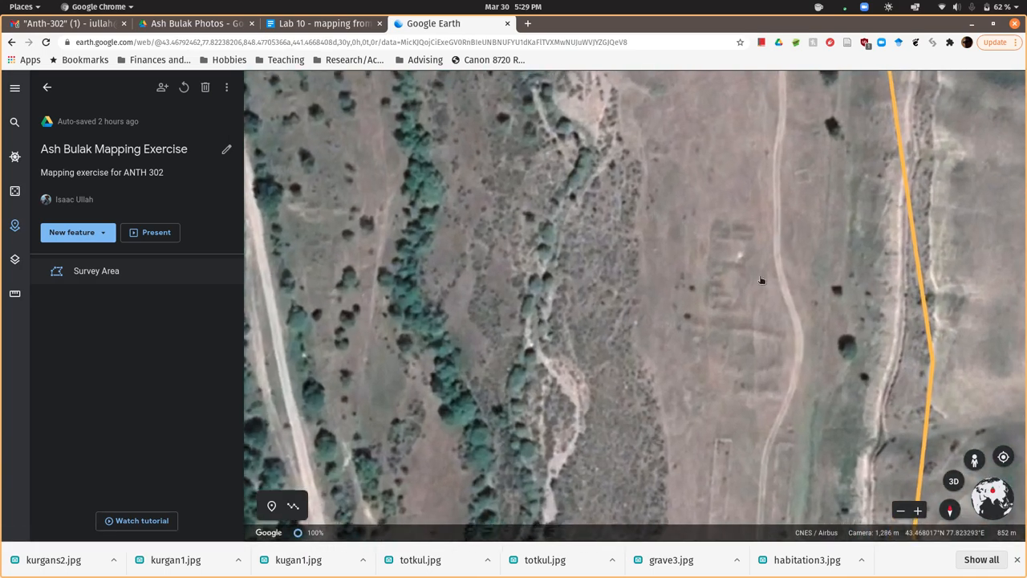
pyautogui.moveTo(761, 281); pyautogui.dragTo(744, 319)
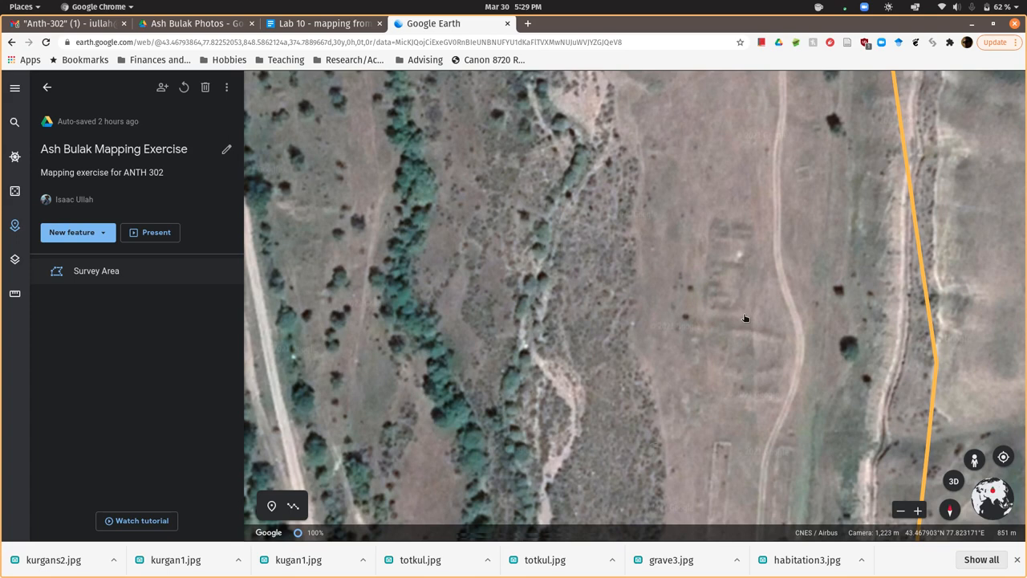
pyautogui.moveTo(800, 215)
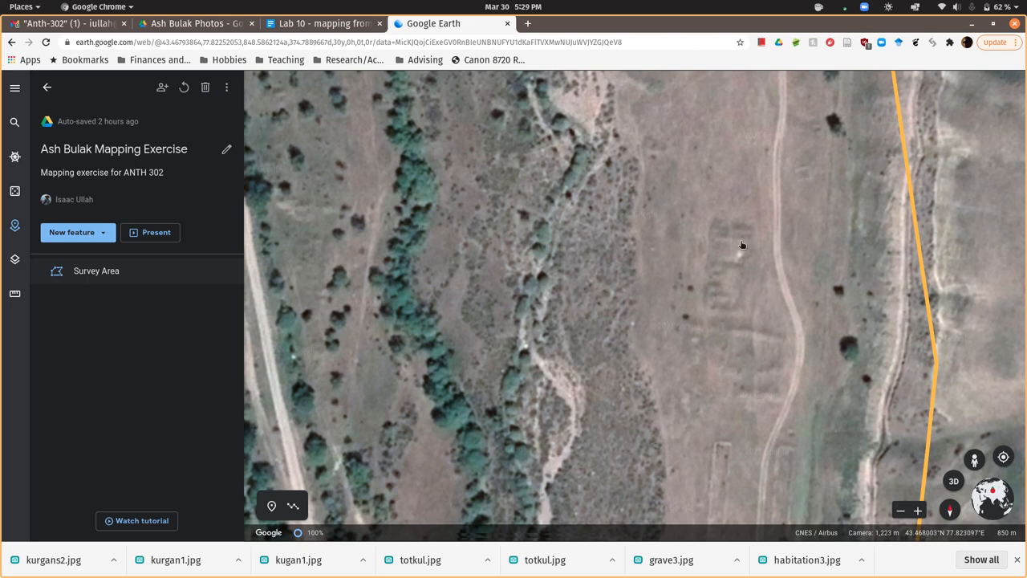
pyautogui.moveTo(741, 316)
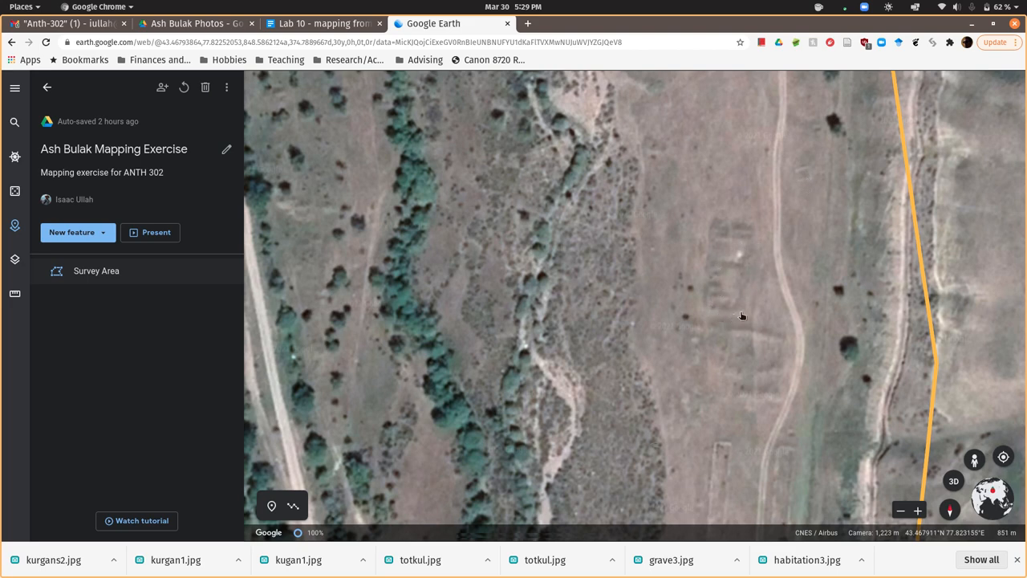
pyautogui.moveTo(741, 316); pyautogui.dragTo(718, 244)
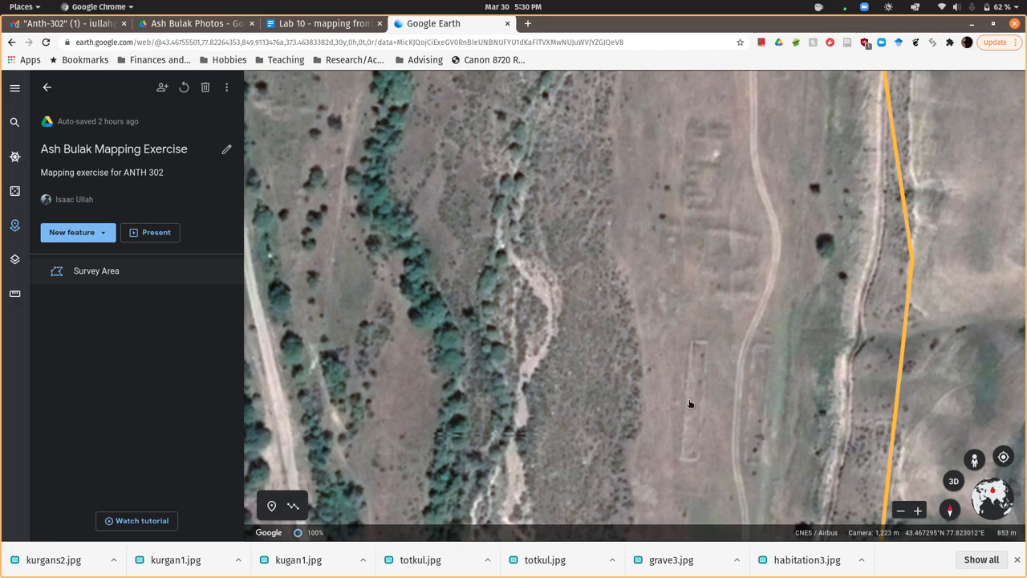
pyautogui.moveTo(691, 403); pyautogui.dragTo(660, 302)
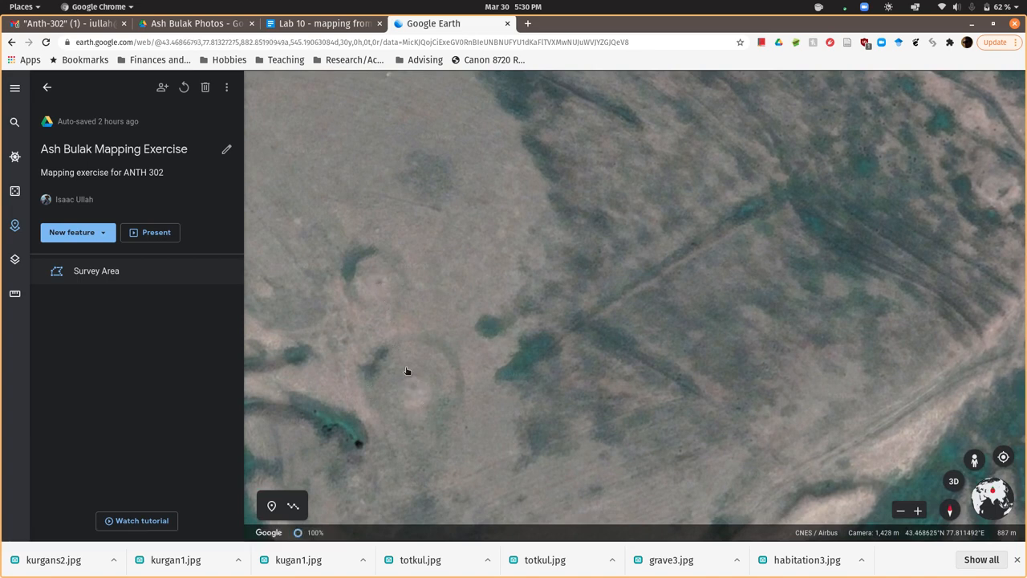
pyautogui.moveTo(393, 433)
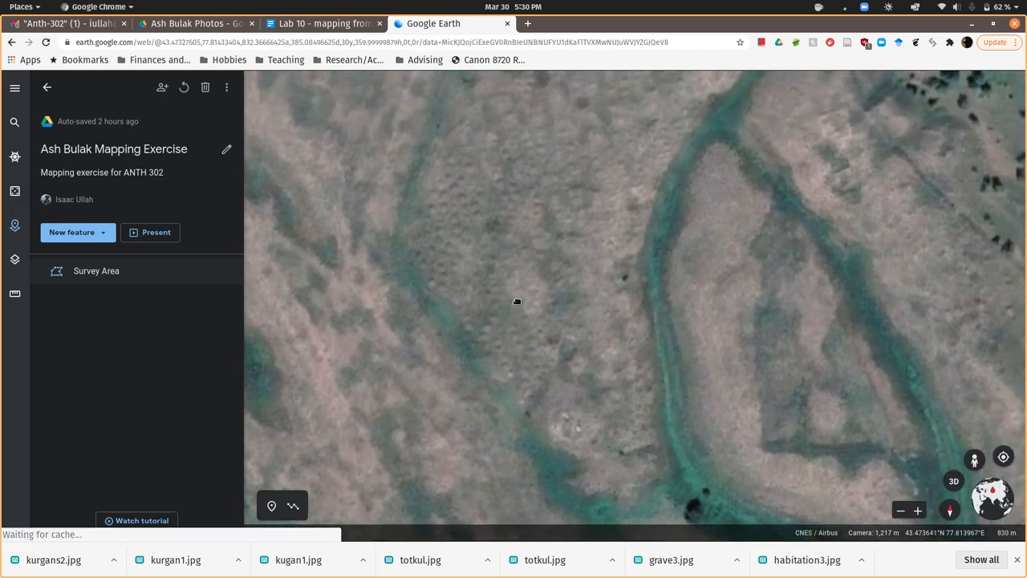
pyautogui.moveTo(517, 301); pyautogui.dragTo(422, 333)
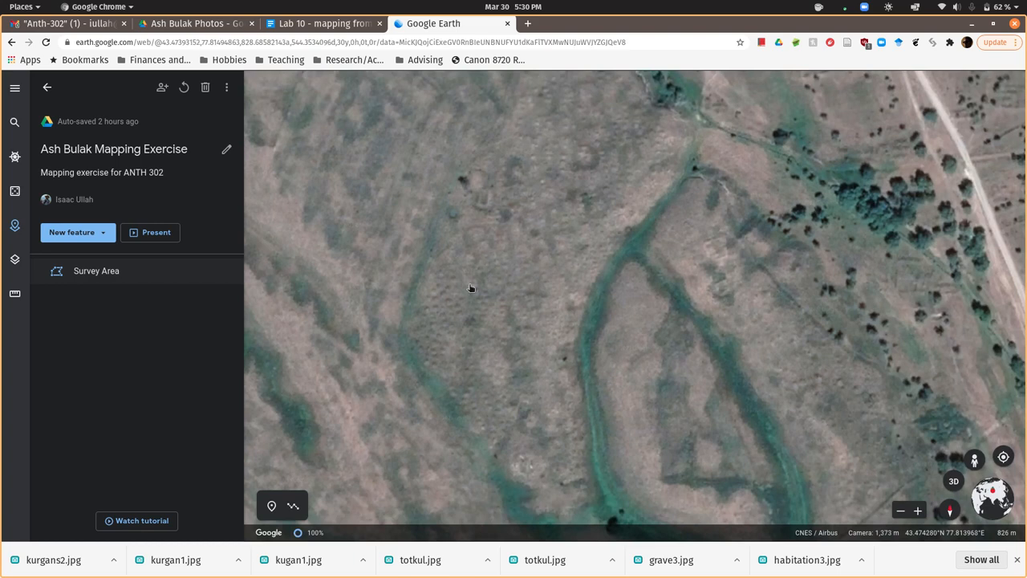
pyautogui.moveTo(534, 249)
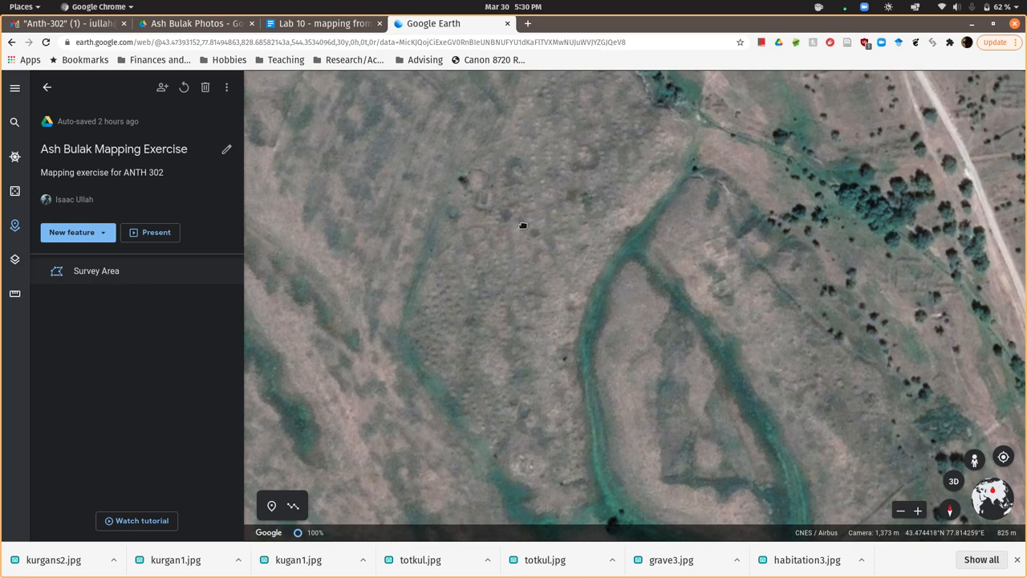
pyautogui.moveTo(522, 226); pyautogui.dragTo(437, 261)
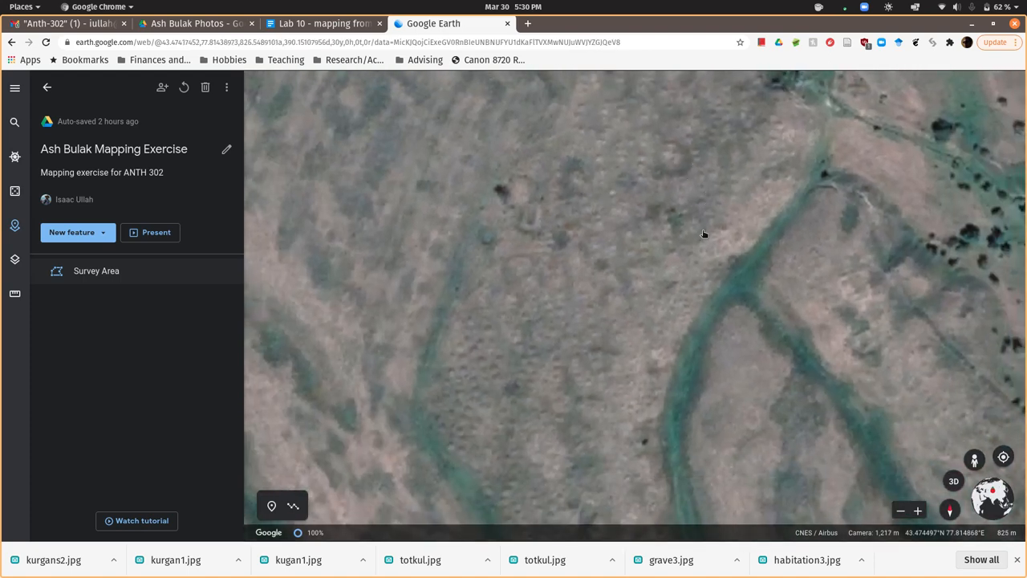
pyautogui.moveTo(704, 234); pyautogui.dragTo(543, 238)
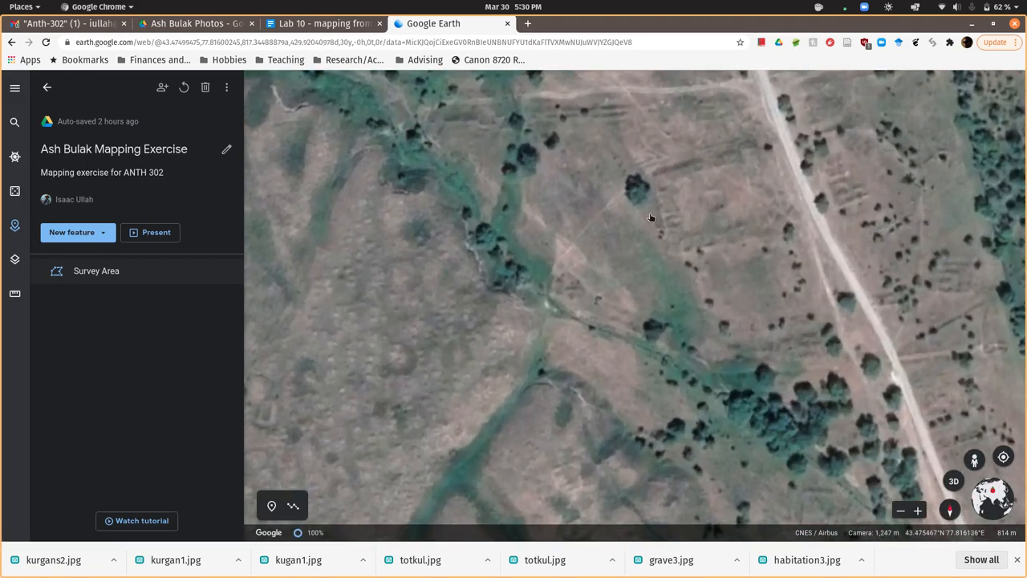
# Show the Survey Area feature's details in the project panel.
pyautogui.scroll(-3)
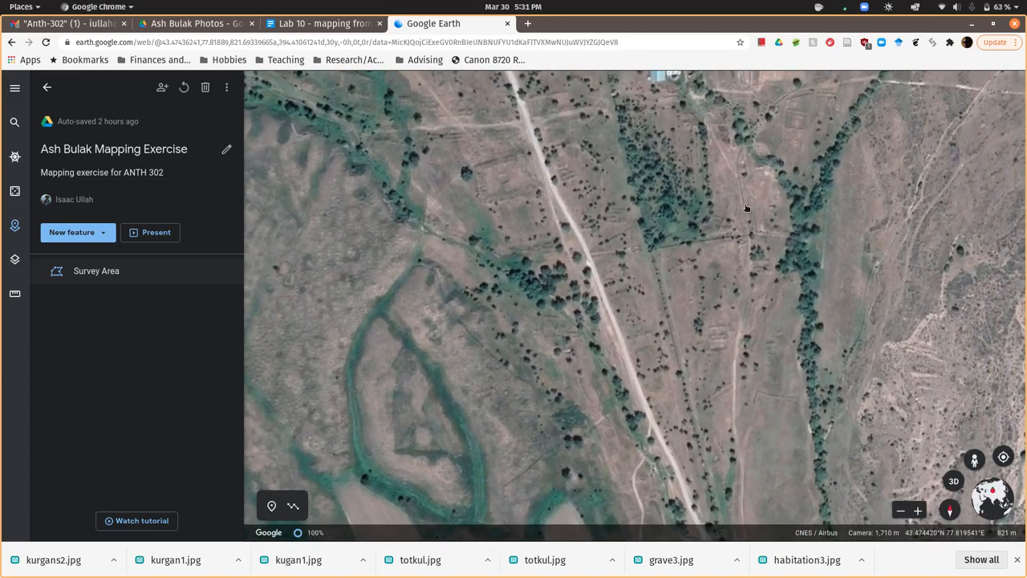
pyautogui.click(96, 271)
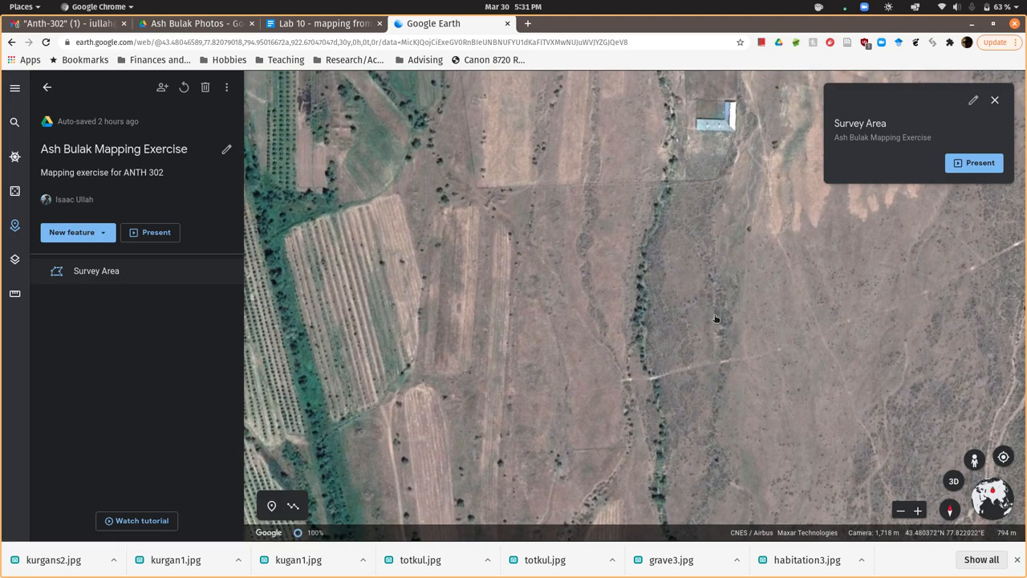
pyautogui.scroll(-3)
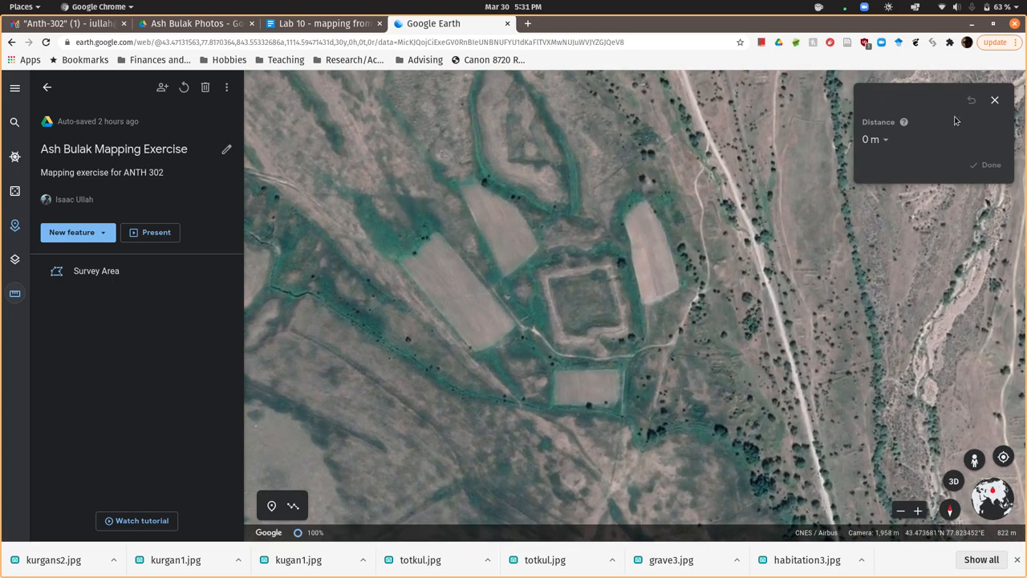
pyautogui.moveTo(553, 343)
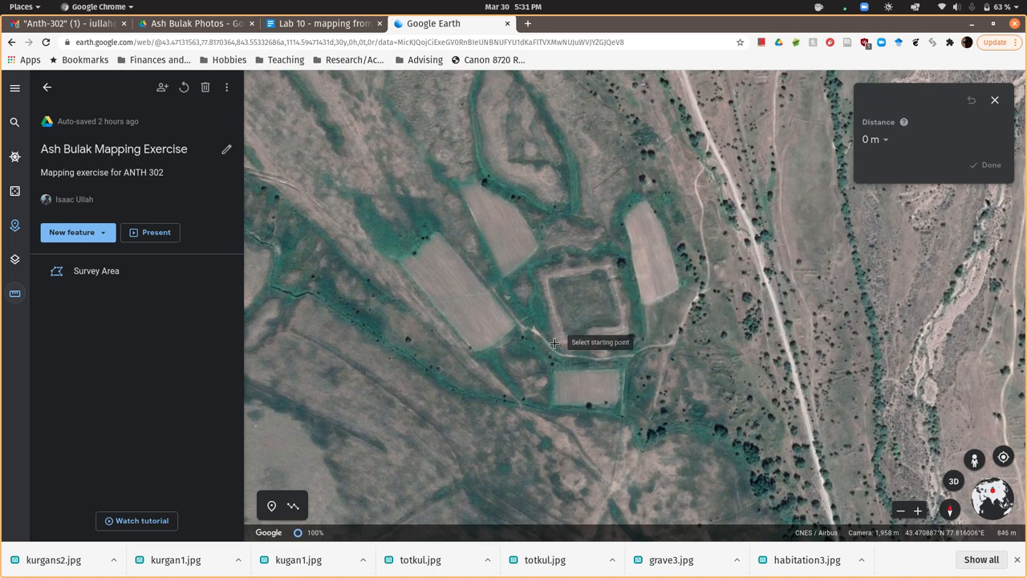
# Trace and close the enclosure's outline, giving 331.96 m perimeter and 6,827.54 m² area.
pyautogui.click(554, 342)
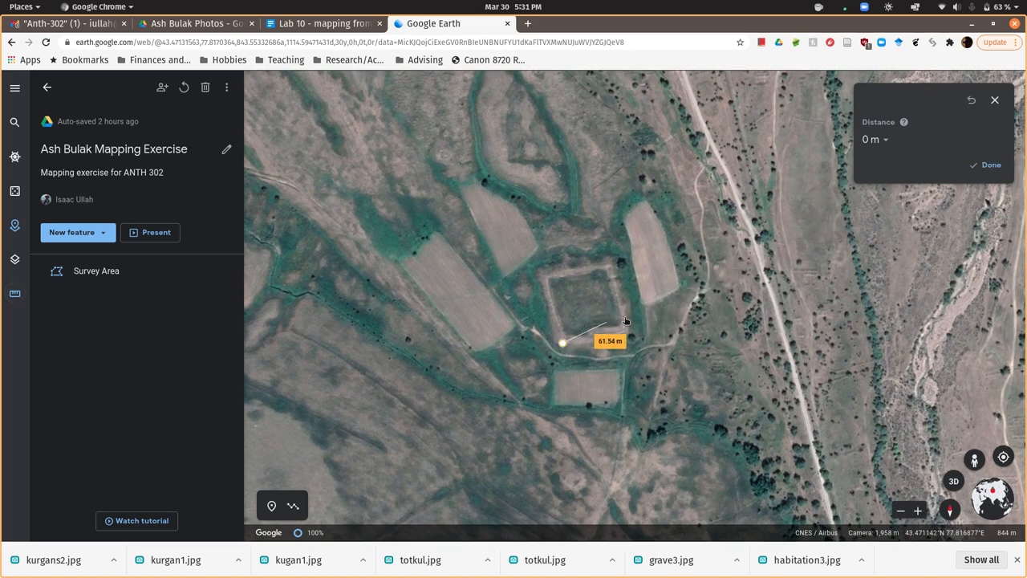
pyautogui.moveTo(626, 319); pyautogui.dragTo(626, 334)
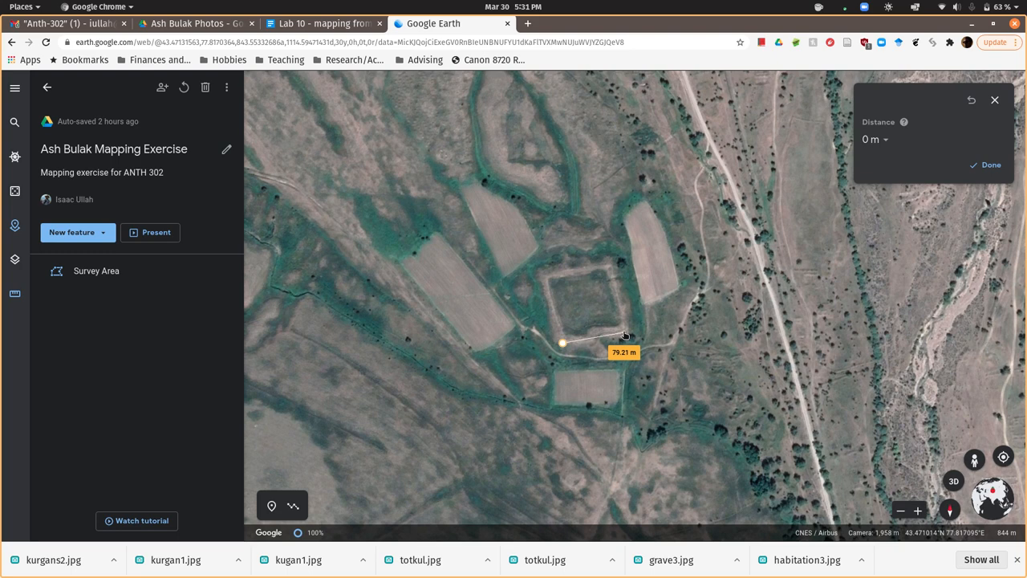
pyautogui.click(625, 334)
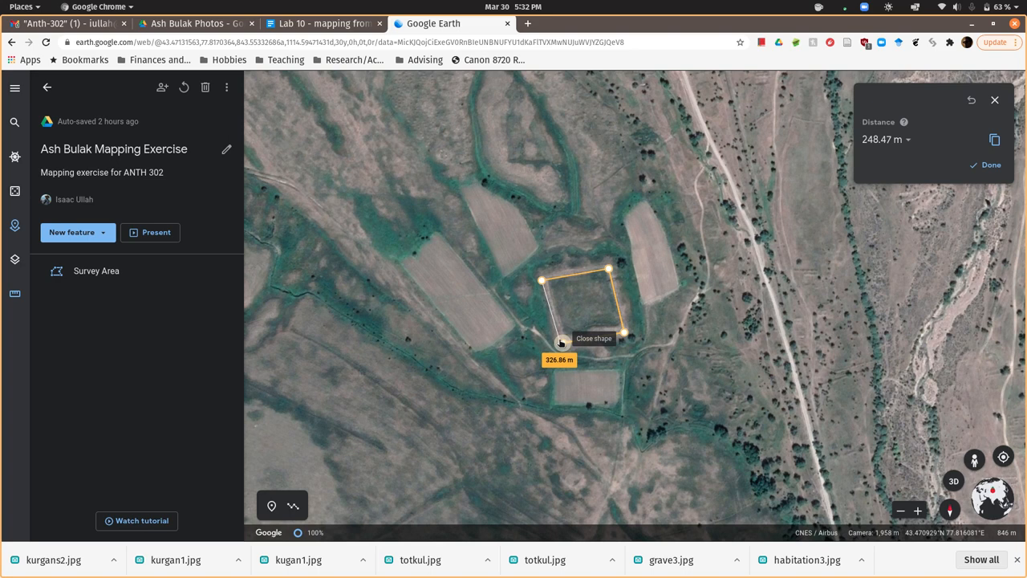
pyautogui.click(562, 341)
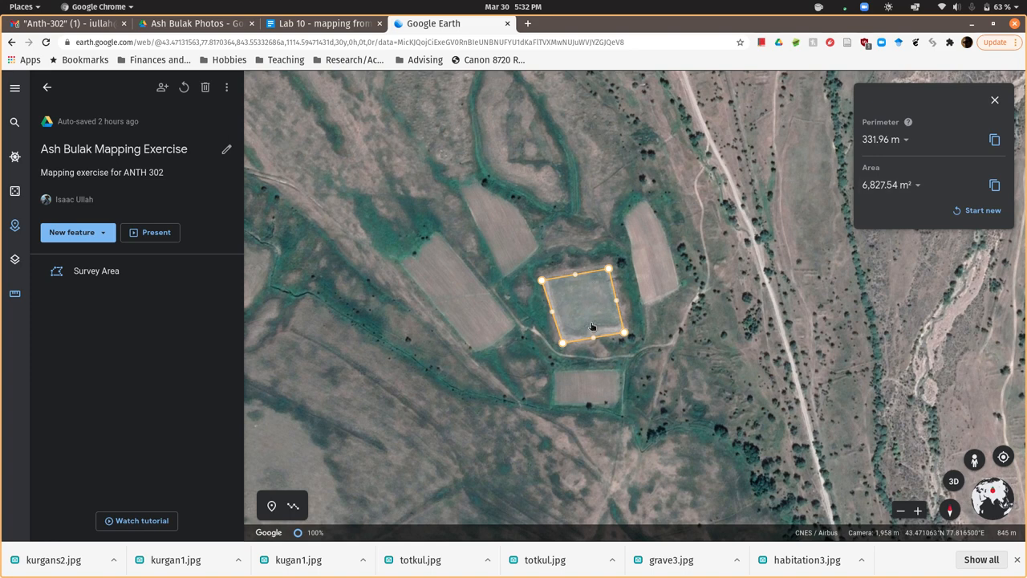
pyautogui.moveTo(608, 276)
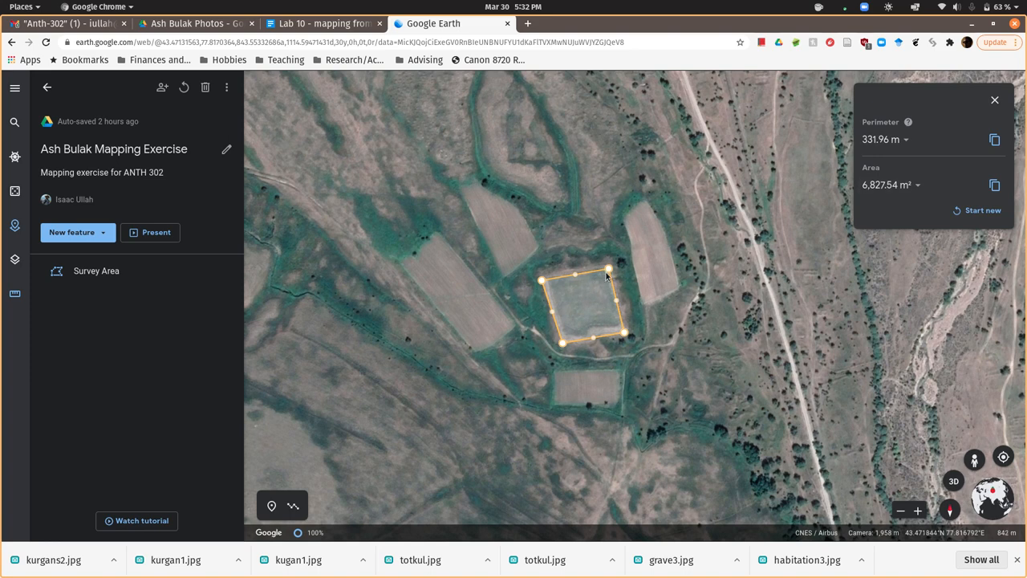
pyautogui.moveTo(680, 298)
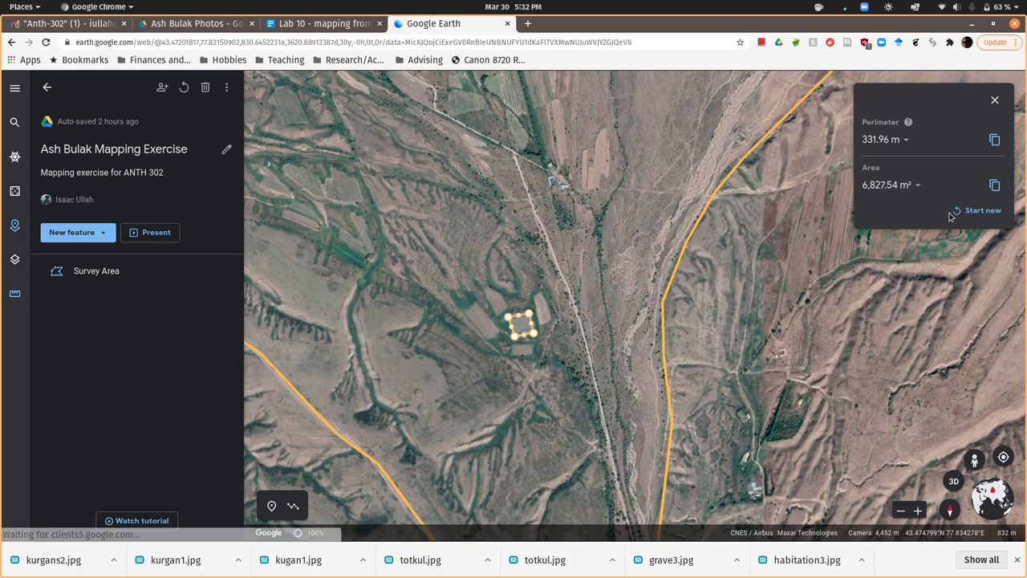
# Measure 1,519.88 m between the western and eastern orange boundary lines.
pyautogui.click(982, 210)
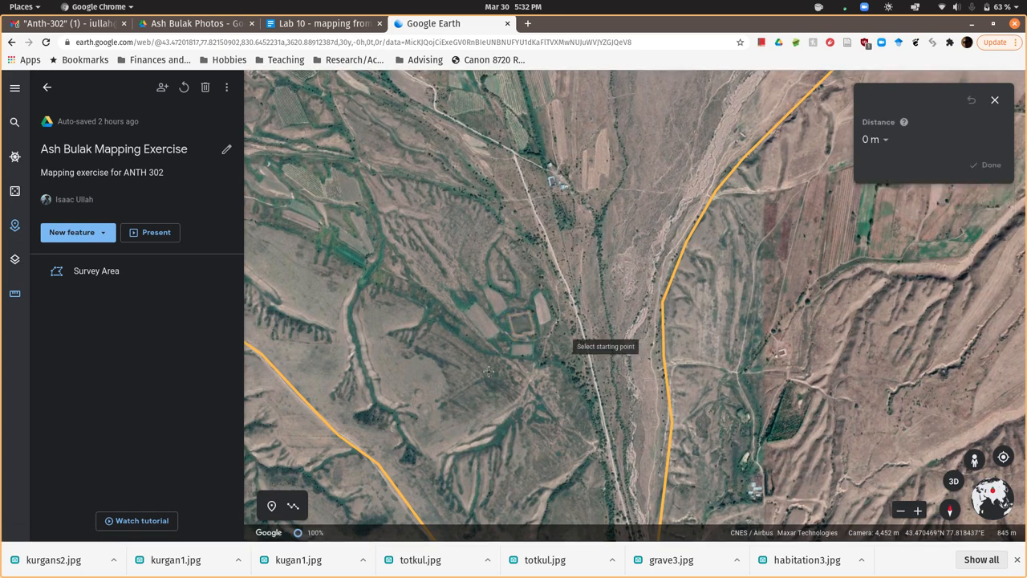
pyautogui.click(293, 386)
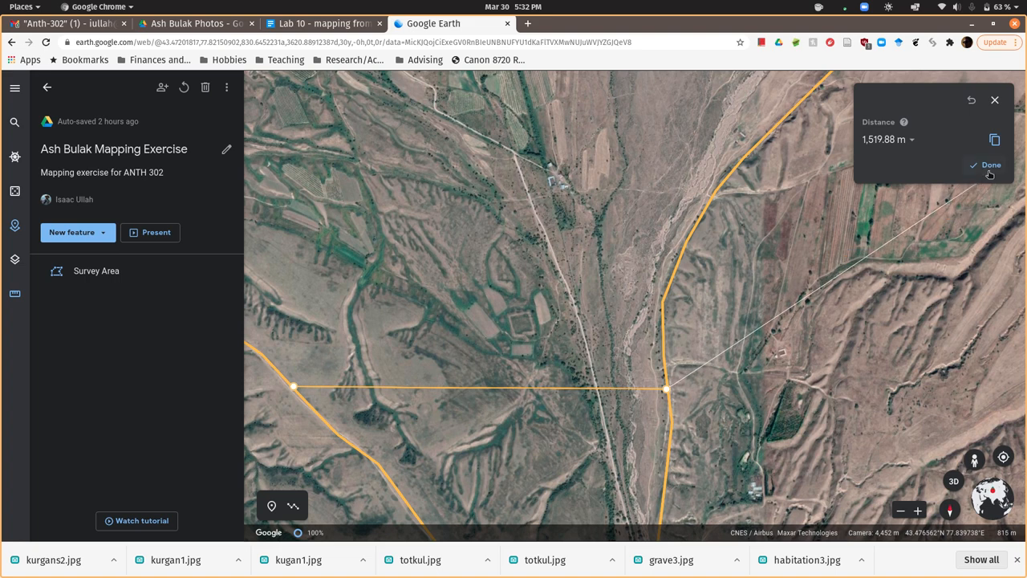
pyautogui.click(990, 164)
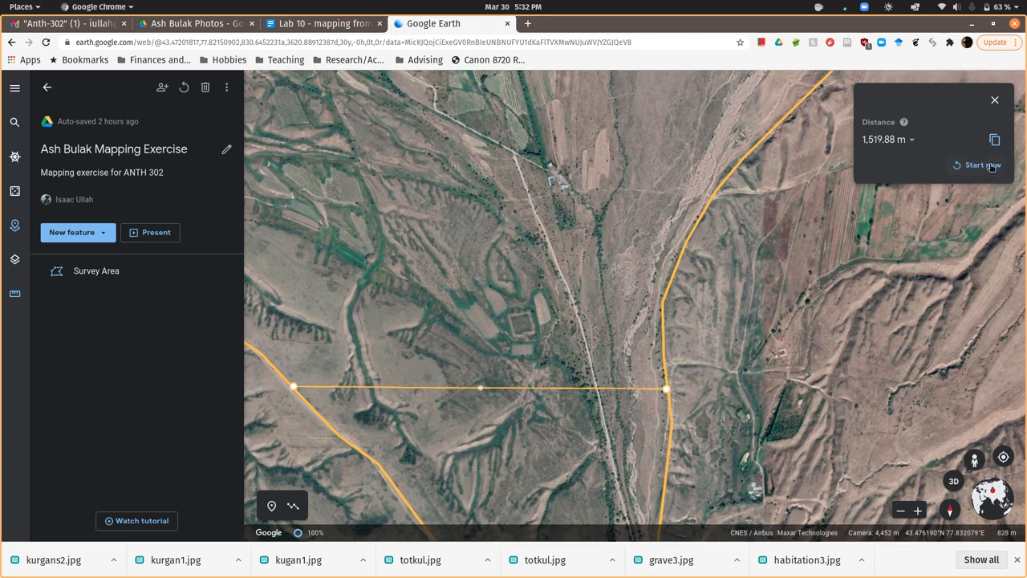
# Measure 388.56 m from the square enclosure to the eastern boundary line.
pyautogui.click(982, 164)
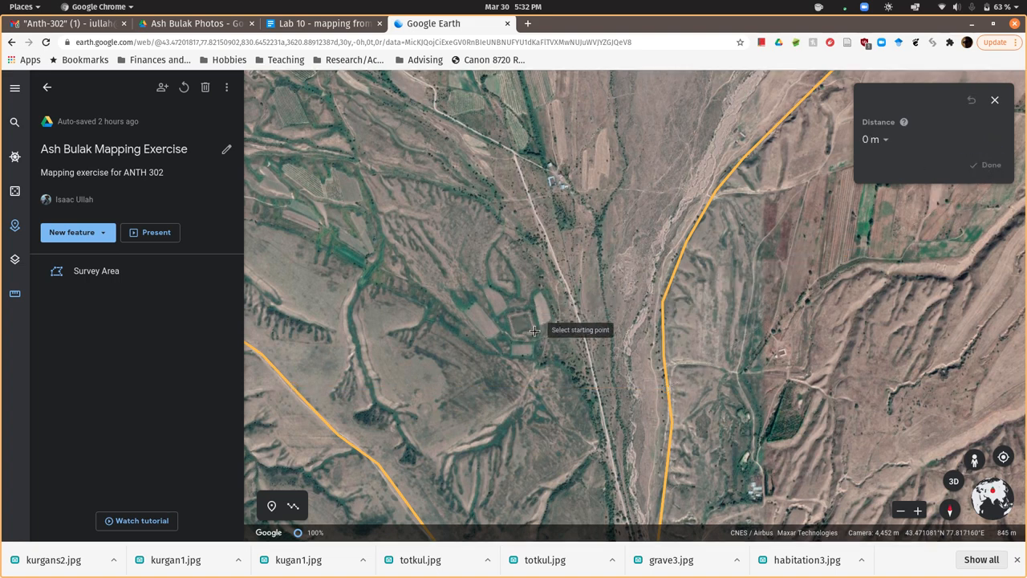
pyautogui.click(534, 330)
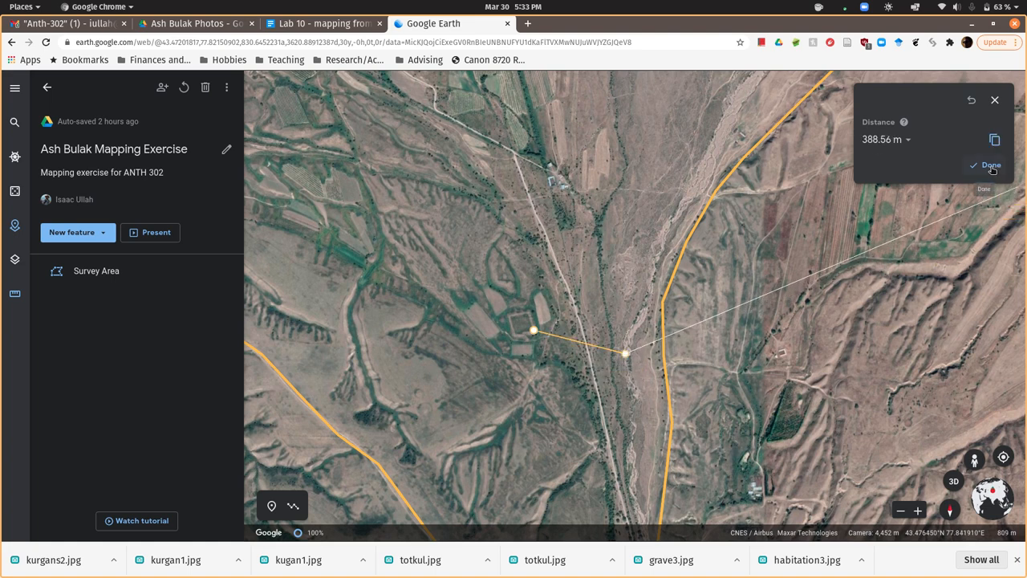
pyautogui.click(991, 165)
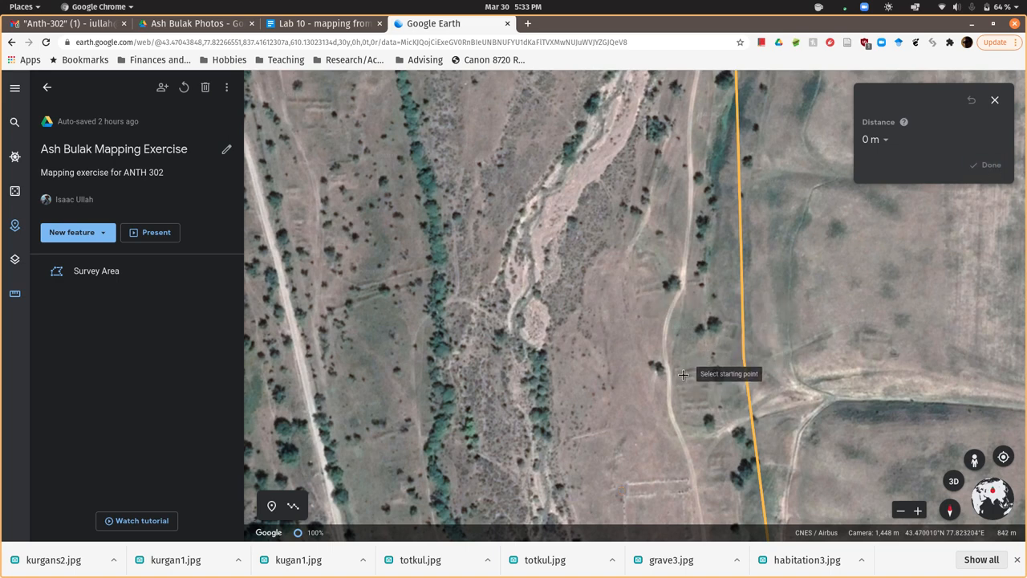
# Measure a 77.08 m distance across the river bed and finish the measurement.
pyautogui.click(683, 375)
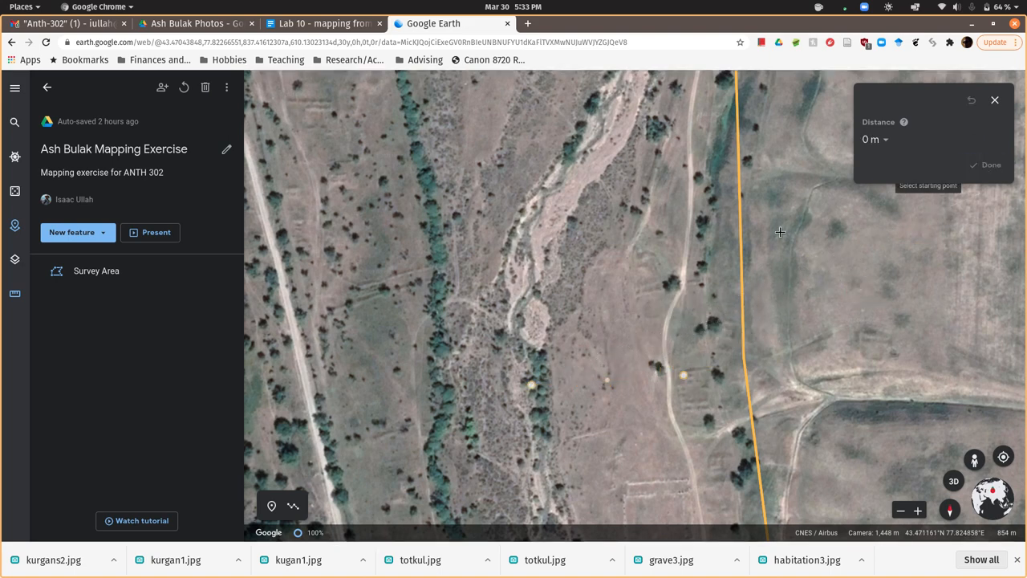
pyautogui.click(639, 280)
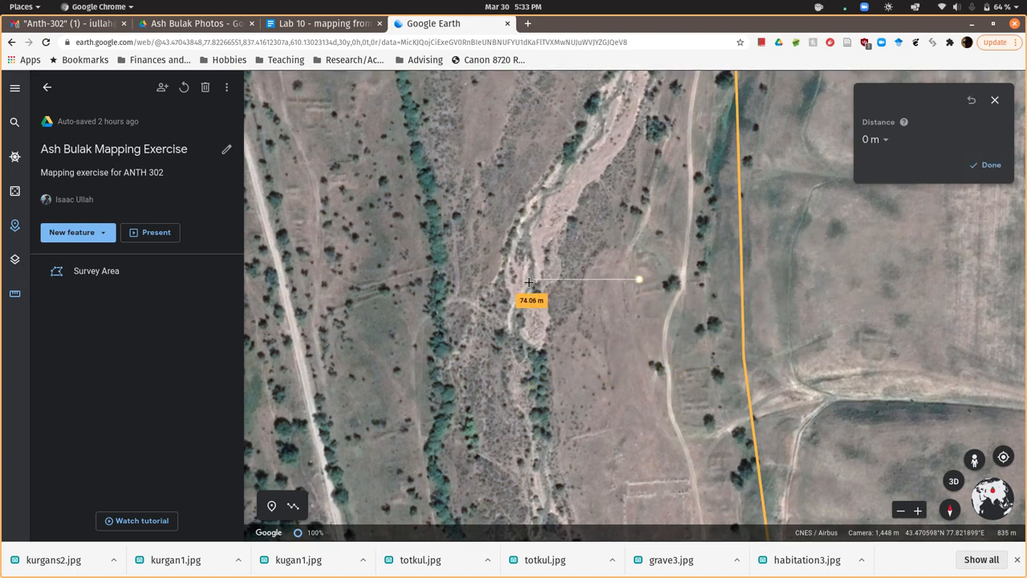
pyautogui.moveTo(639, 280); pyautogui.dragTo(640, 279)
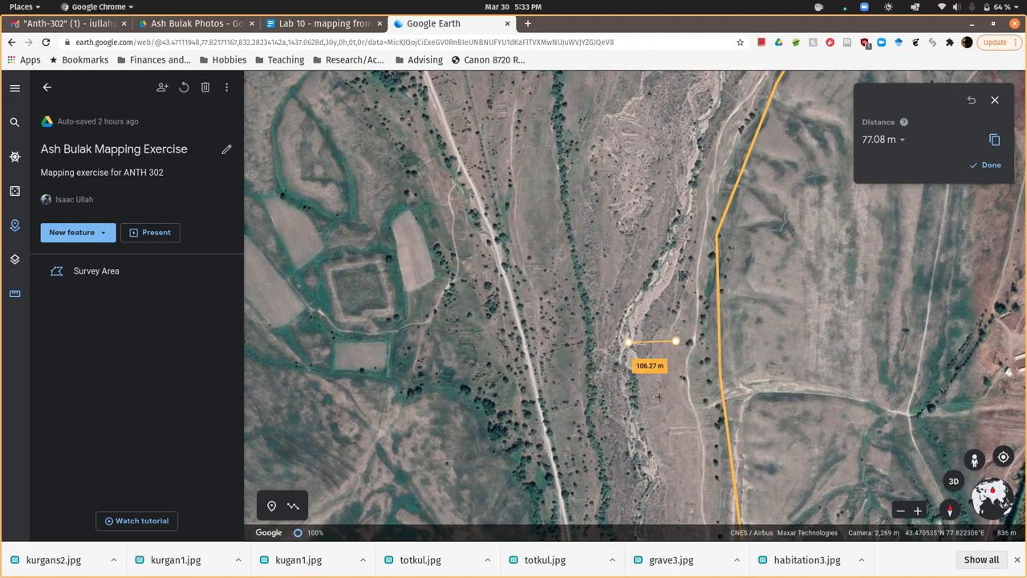
pyautogui.moveTo(628, 342); pyautogui.dragTo(525, 337)
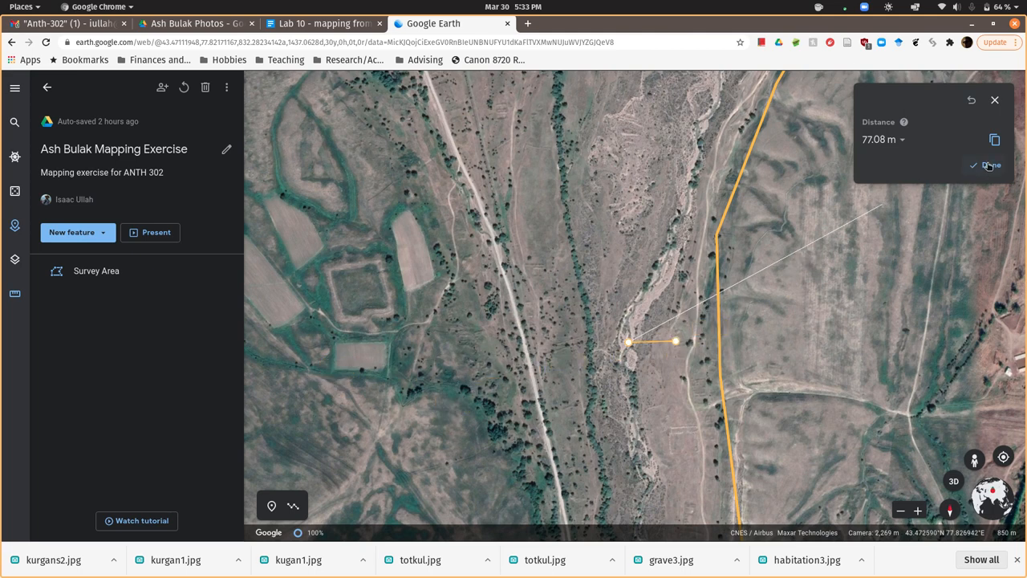
pyautogui.click(991, 166)
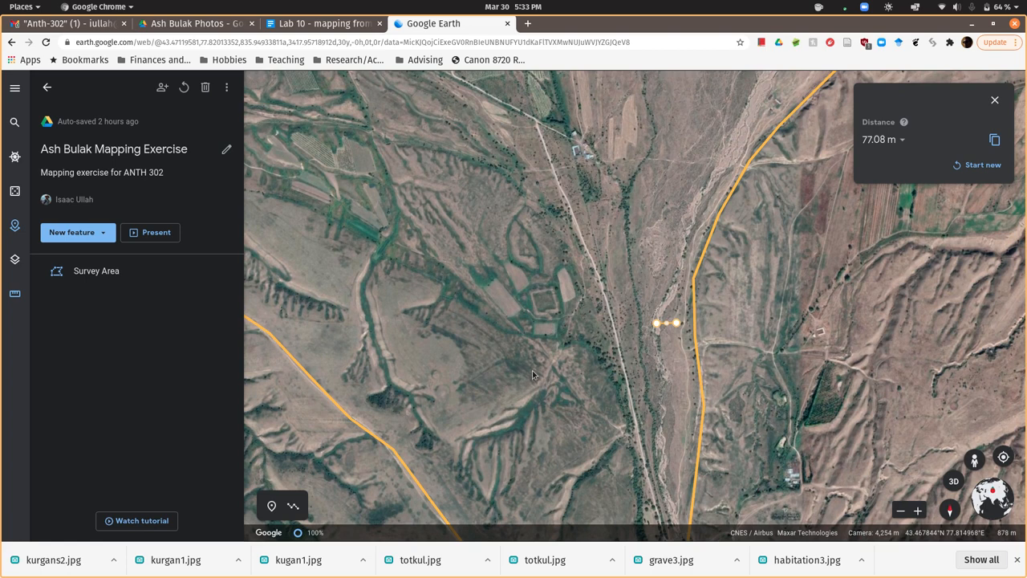
pyautogui.moveTo(546, 302)
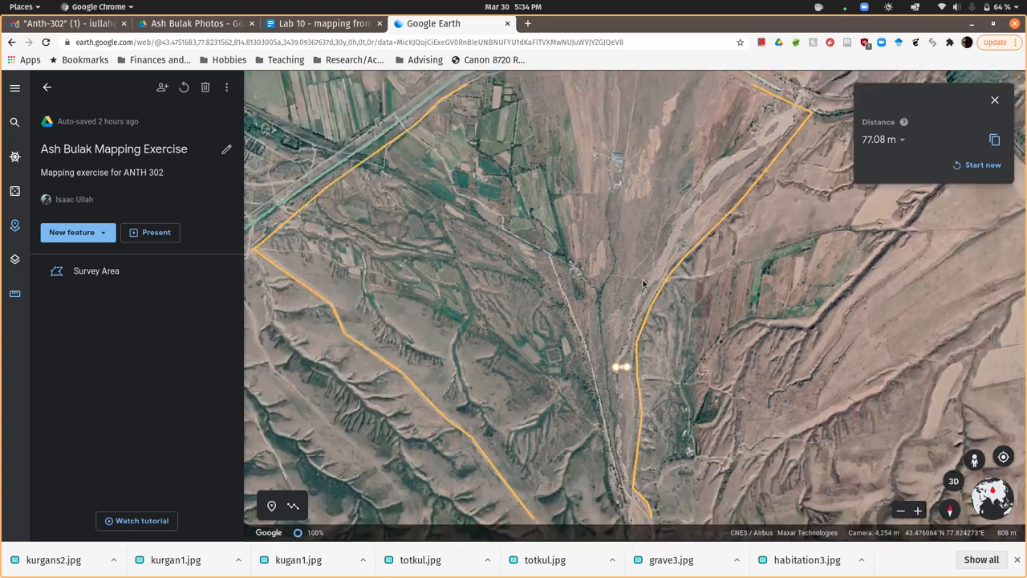
# Zoom out over the survey polygon, then switch to the Ash Bulak Photos Drive folder.
pyautogui.scroll(-3)
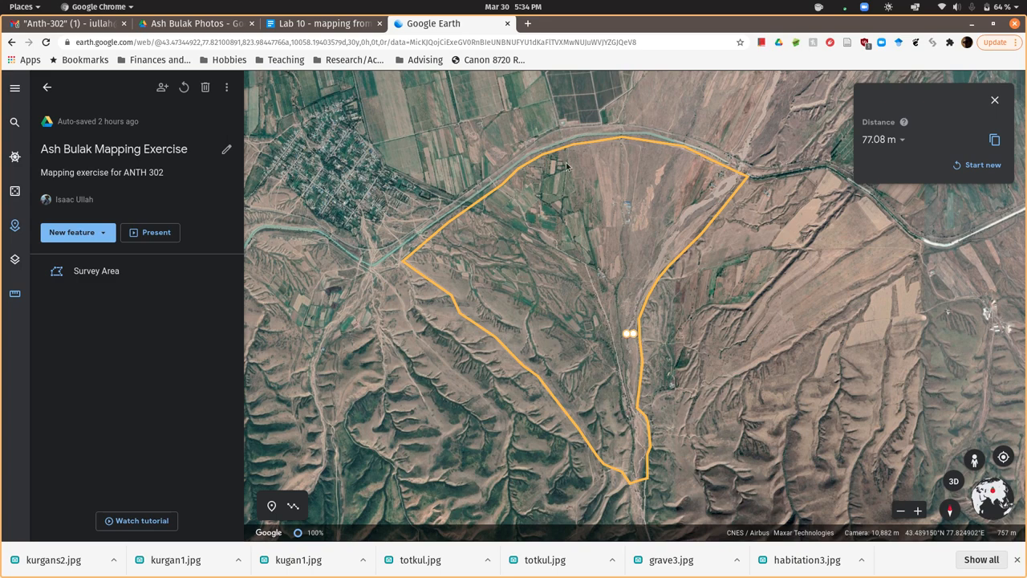
pyautogui.moveTo(602, 411)
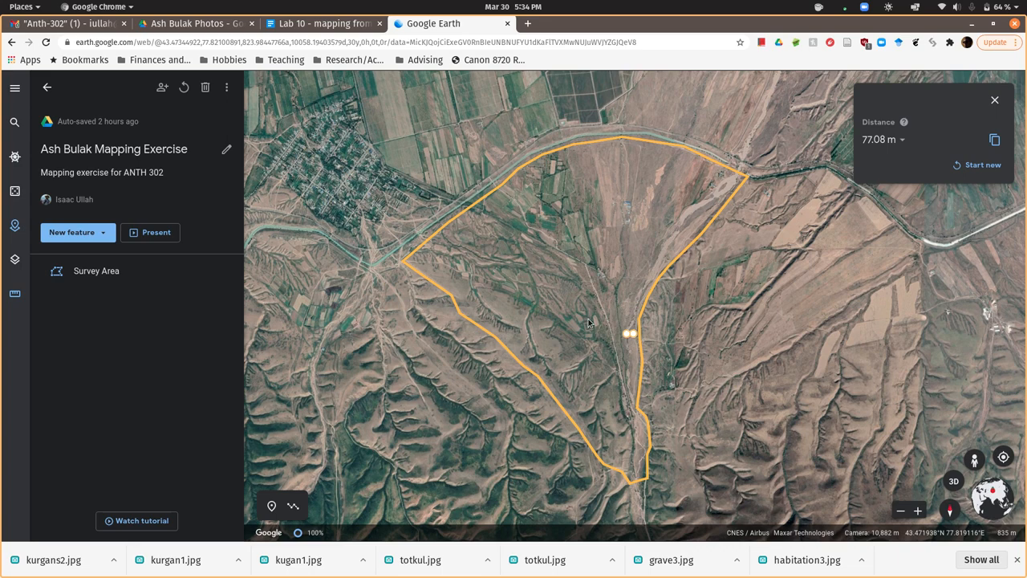
pyautogui.click(321, 24)
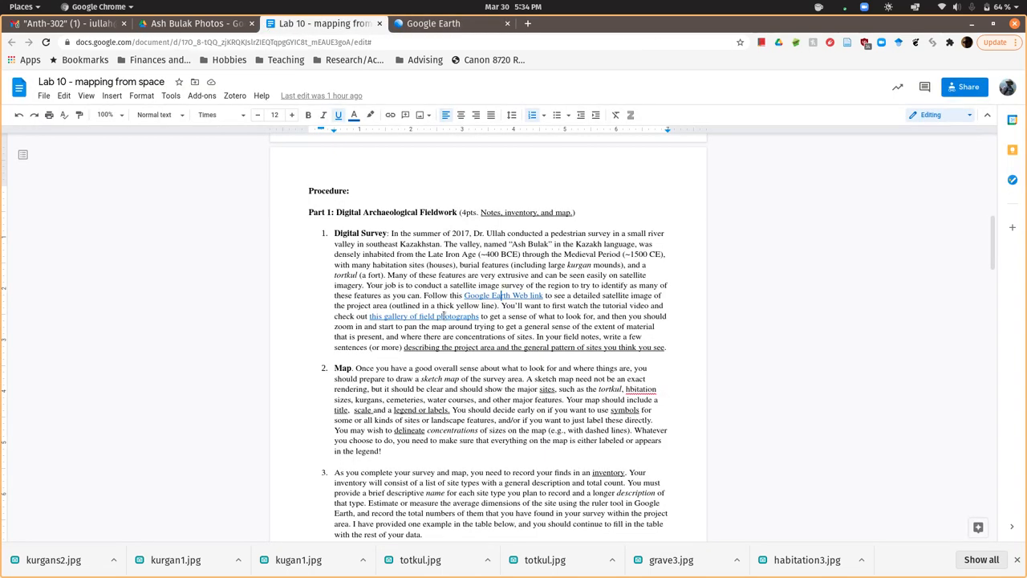
pyautogui.click(197, 23)
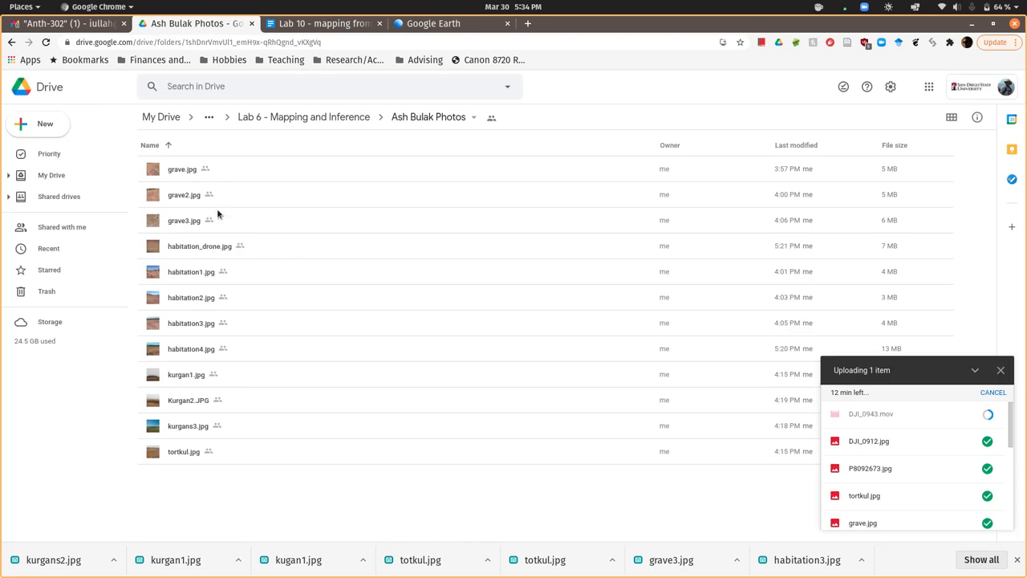
# Preview the grave.jpg and grave2.jpg field photos, then return to the Google Earth map.
pyautogui.doubleClick(181, 168)
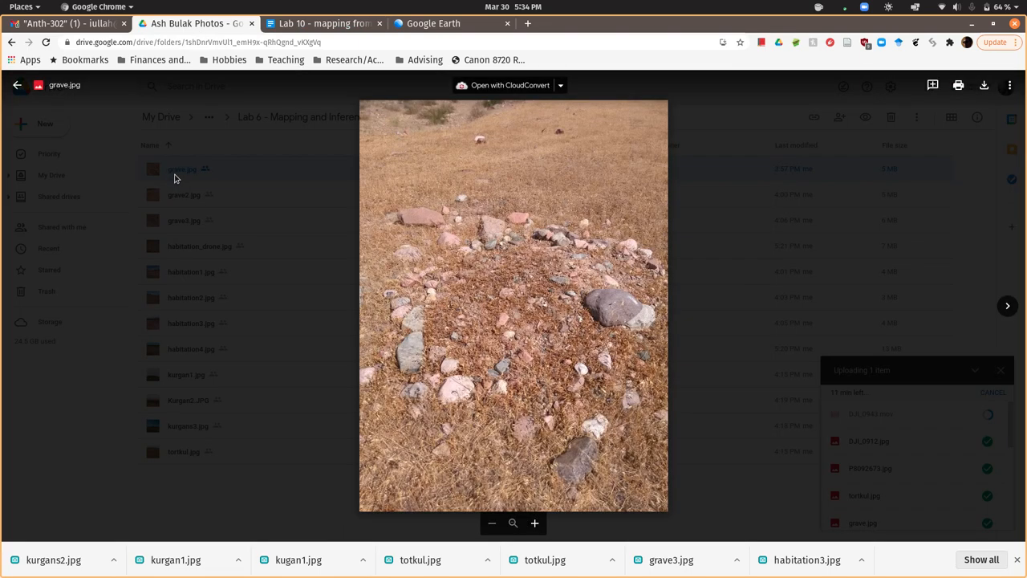
pyautogui.click(1007, 306)
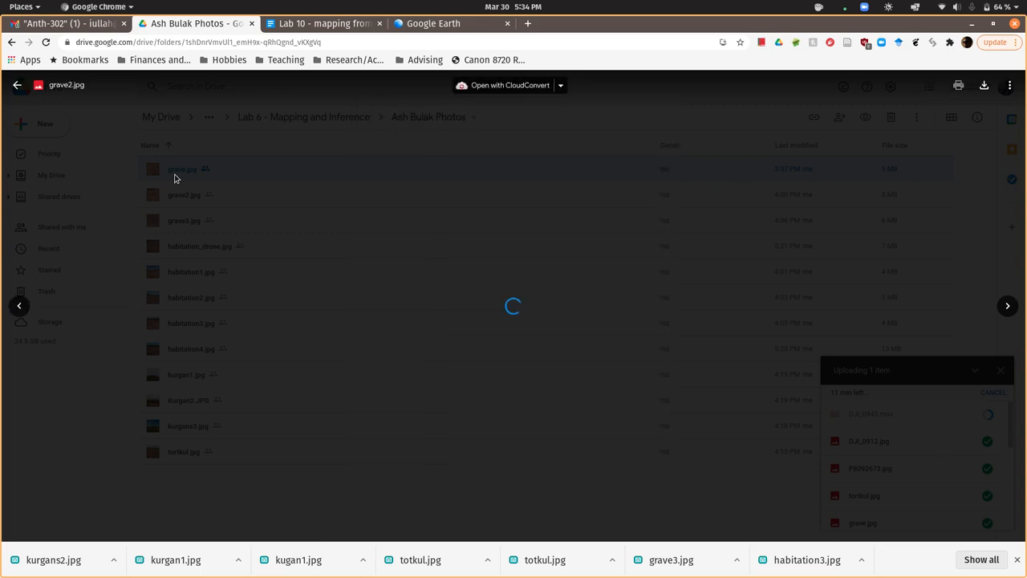
pyautogui.doubleClick(182, 169)
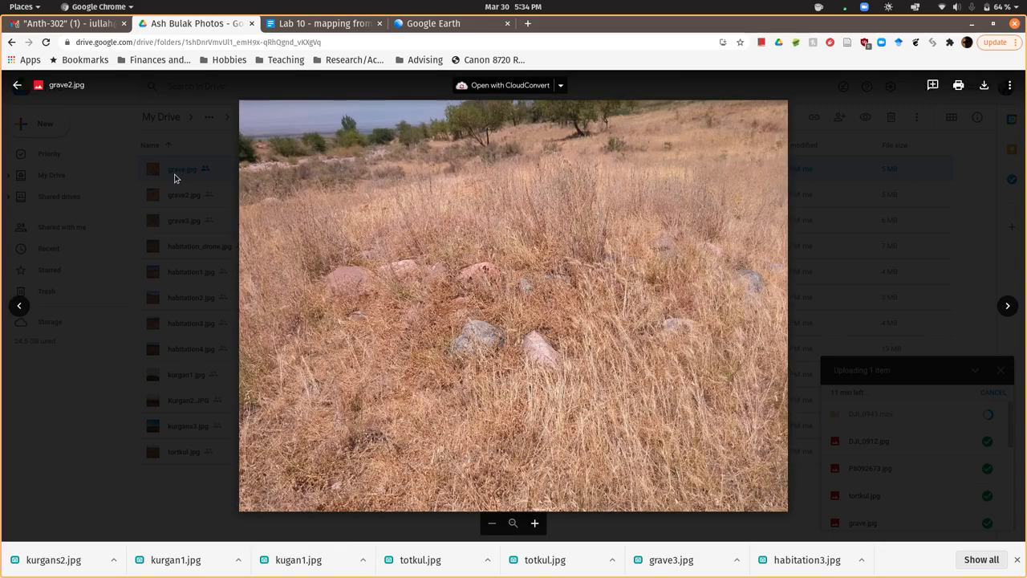
pyautogui.click(1007, 306)
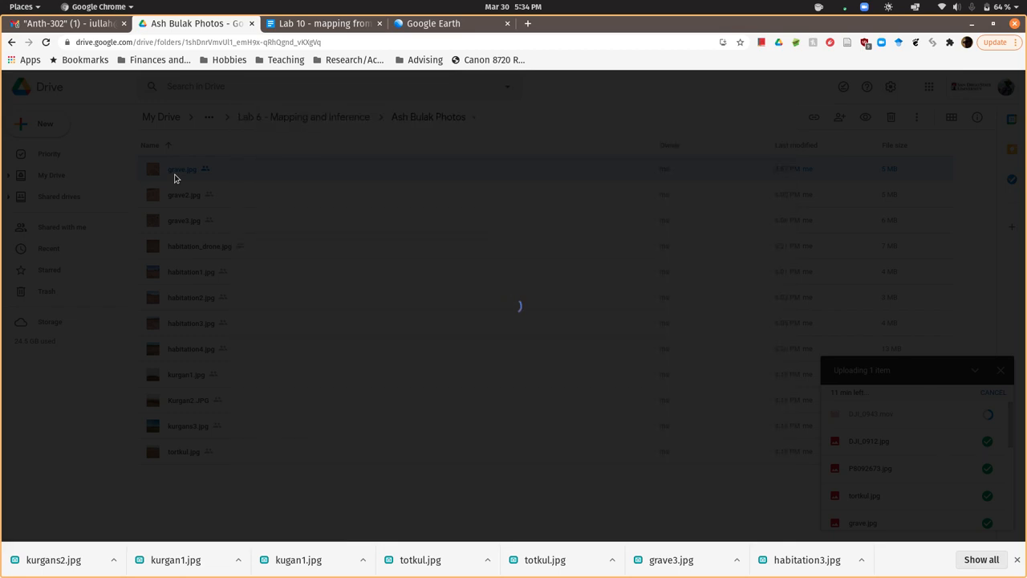
pyautogui.doubleClick(191, 271)
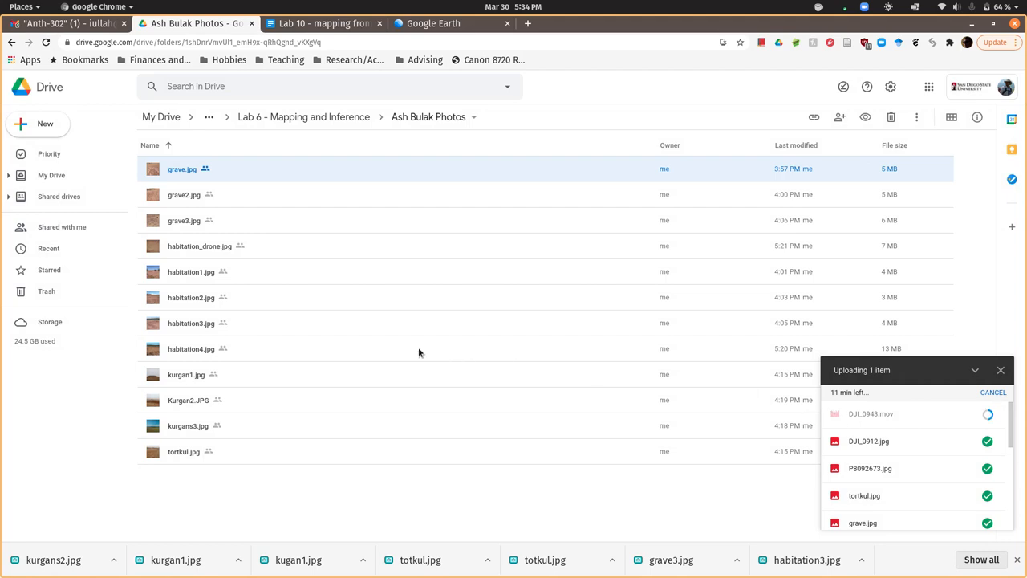
pyautogui.moveTo(440, 54)
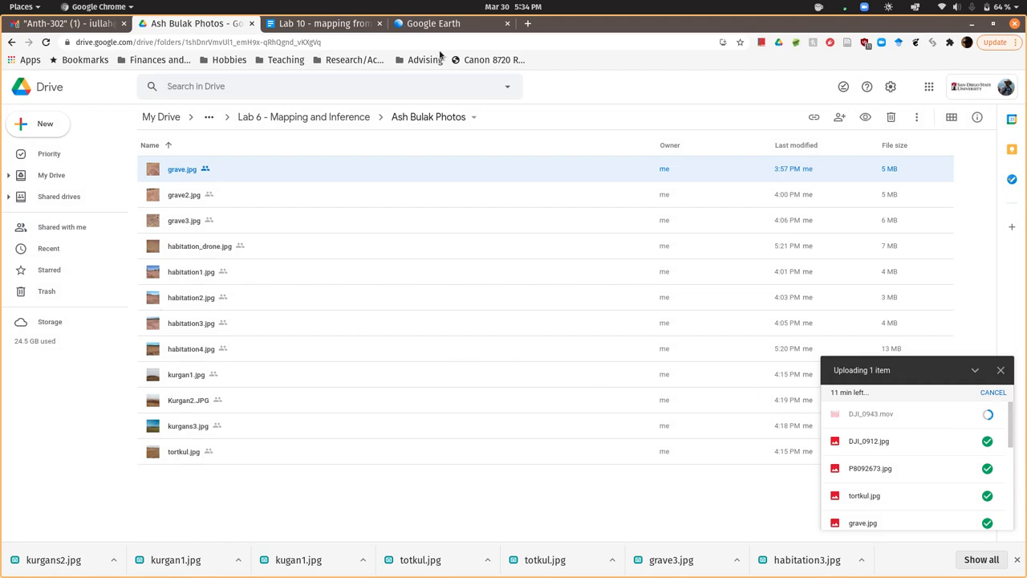
pyautogui.click(451, 23)
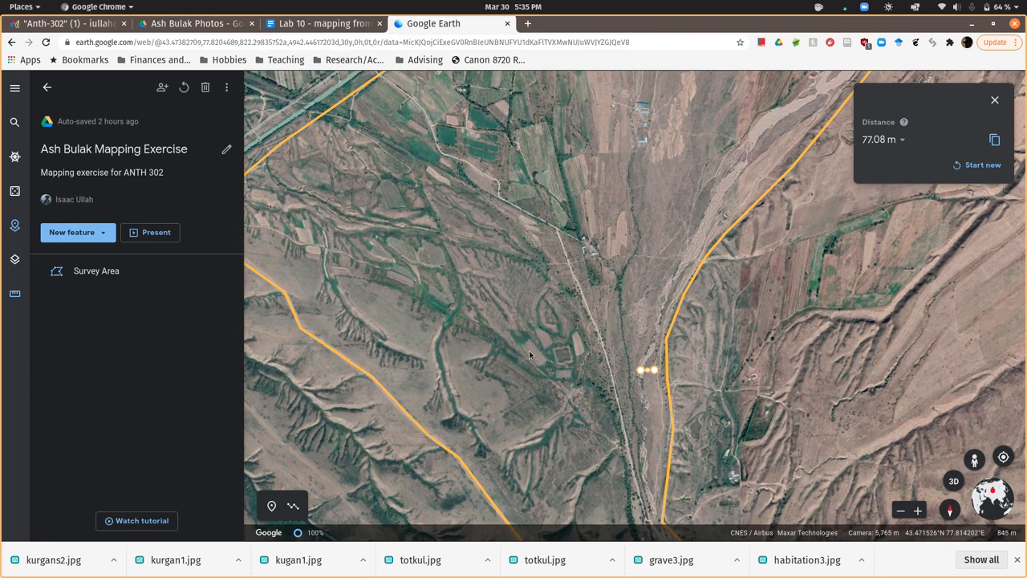
pyautogui.moveTo(487, 313)
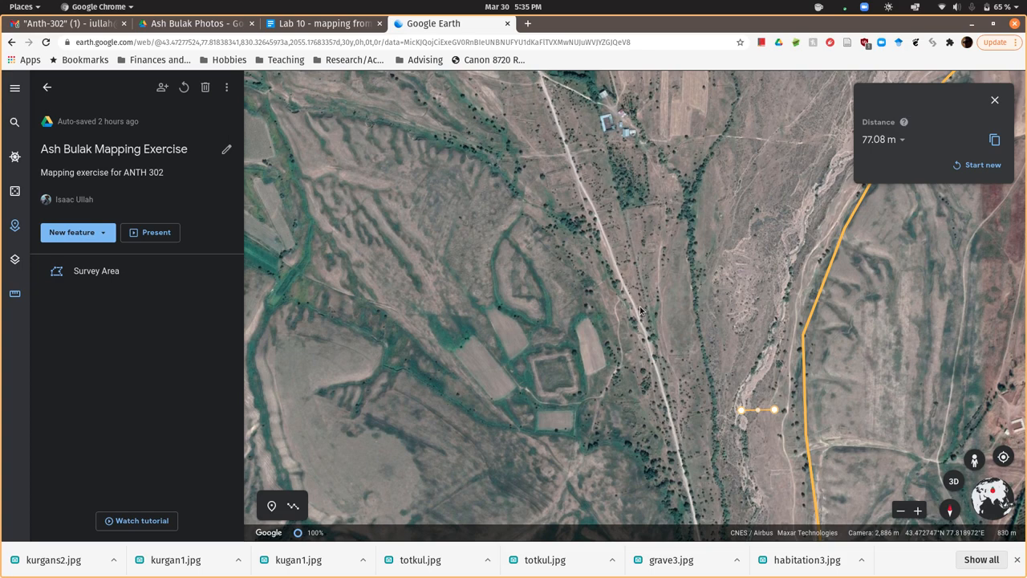
pyautogui.moveTo(658, 230)
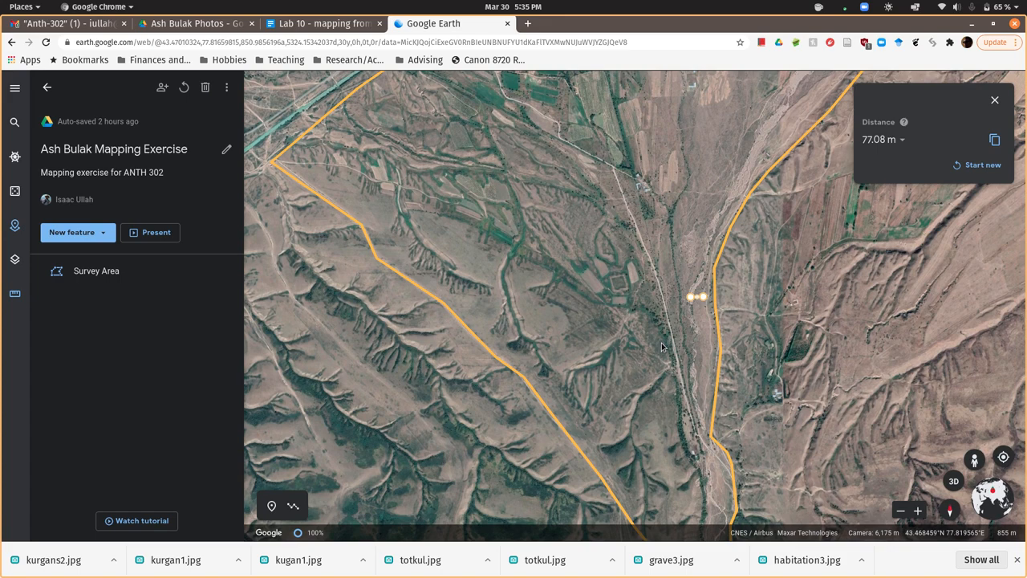
pyautogui.moveTo(532, 188)
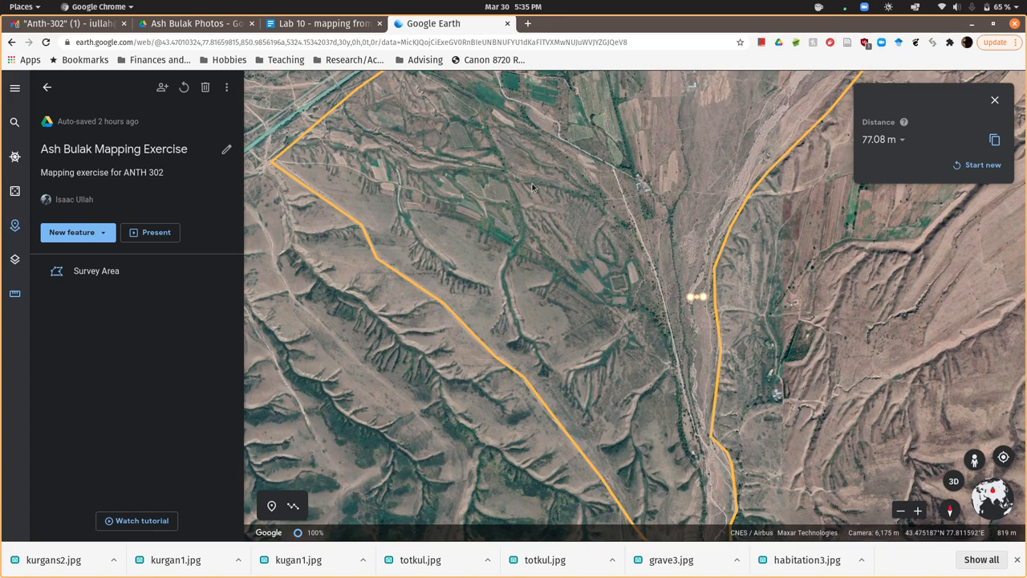
# Switch to the Lab 10 - mapping from space handout in Google Docs.
pyautogui.click(321, 23)
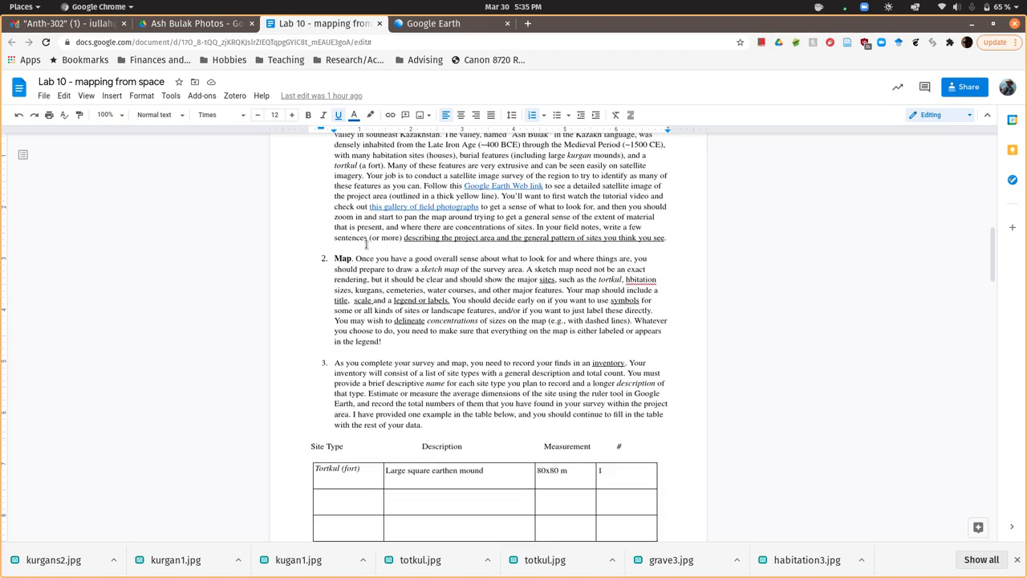